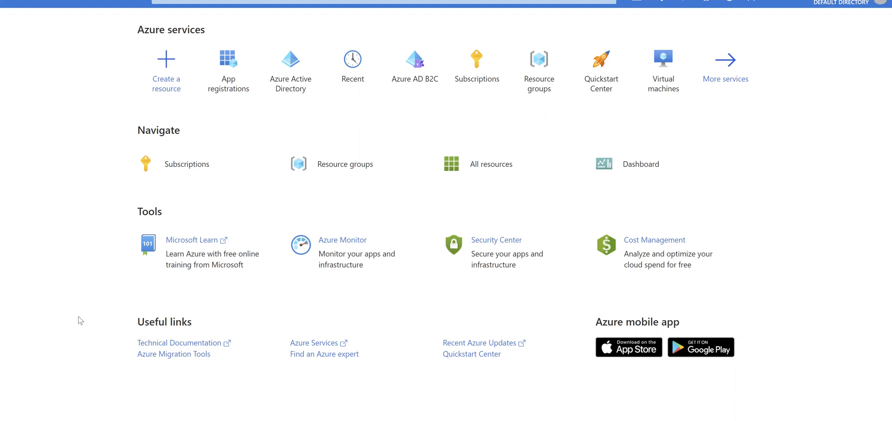
Find App registrations via the portal search and show the directory's registrations list
left_click(381, 1)
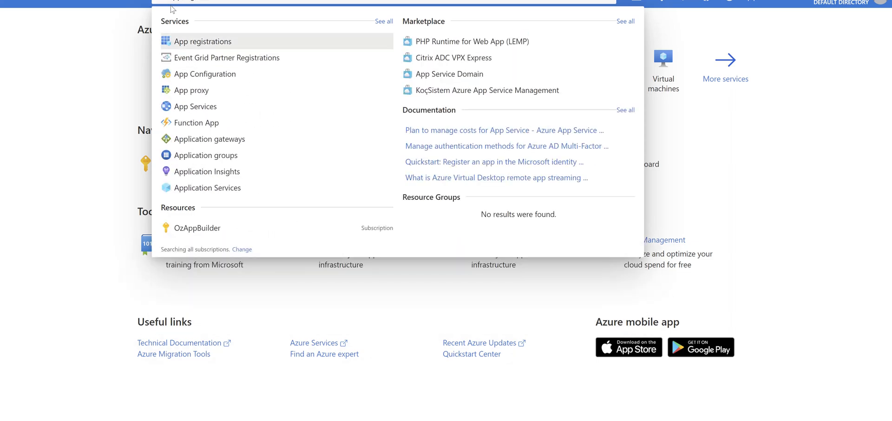
left_click(202, 40)
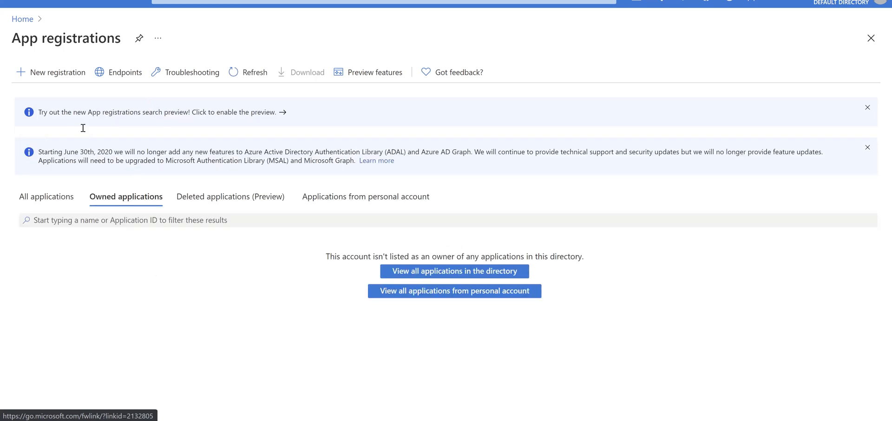
Register a new single-tenant application named DemoApp
left_click(57, 72)
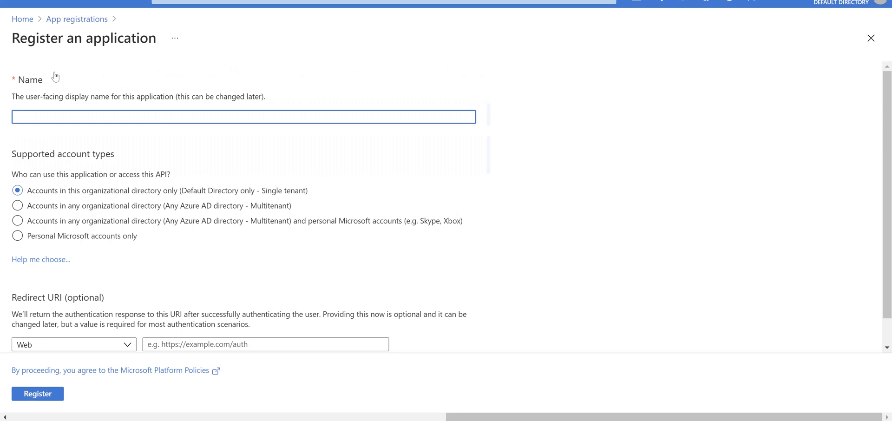
left_click(242, 116)
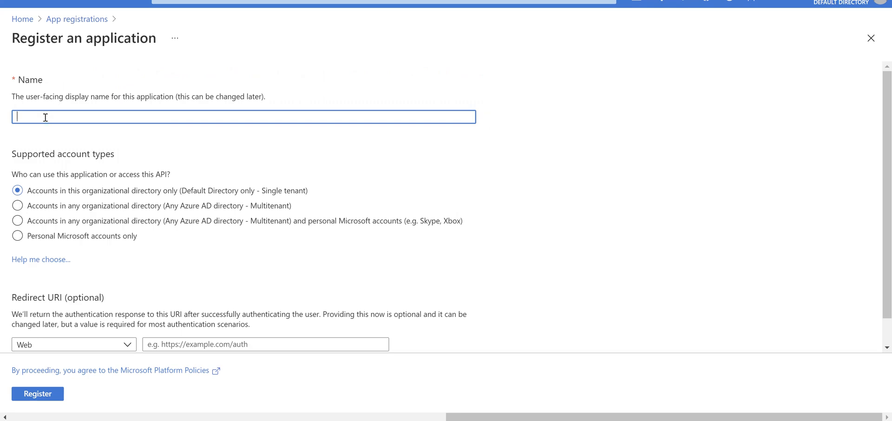
type("DemoApp")
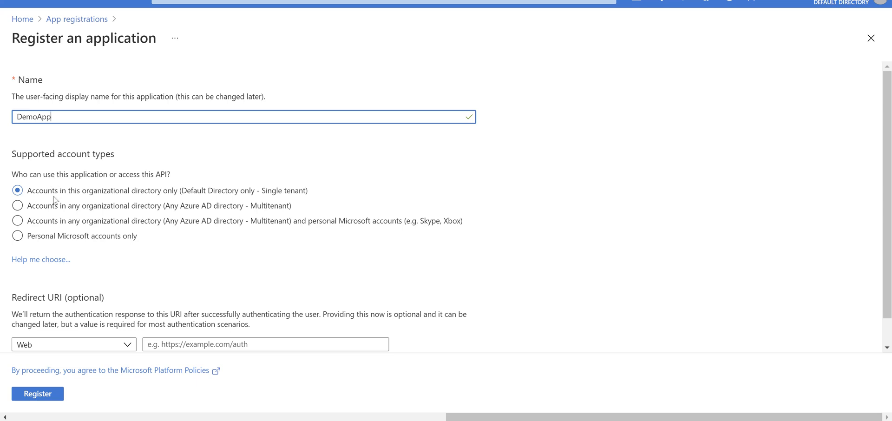
mouse_move(158, 204)
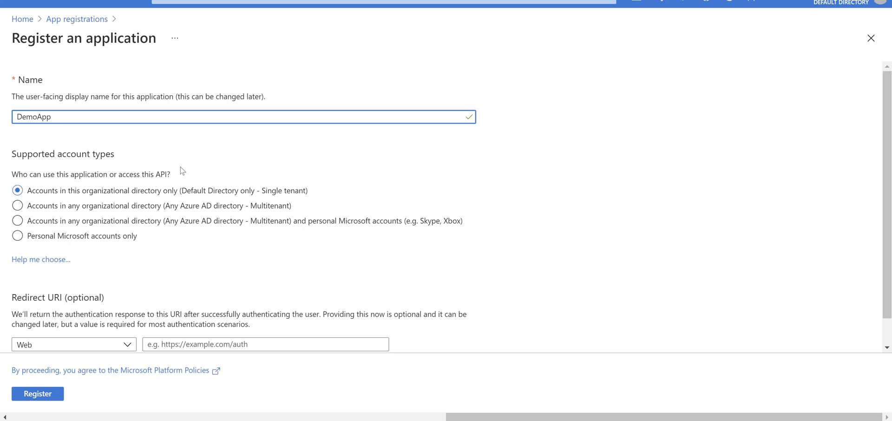
mouse_move(184, 169)
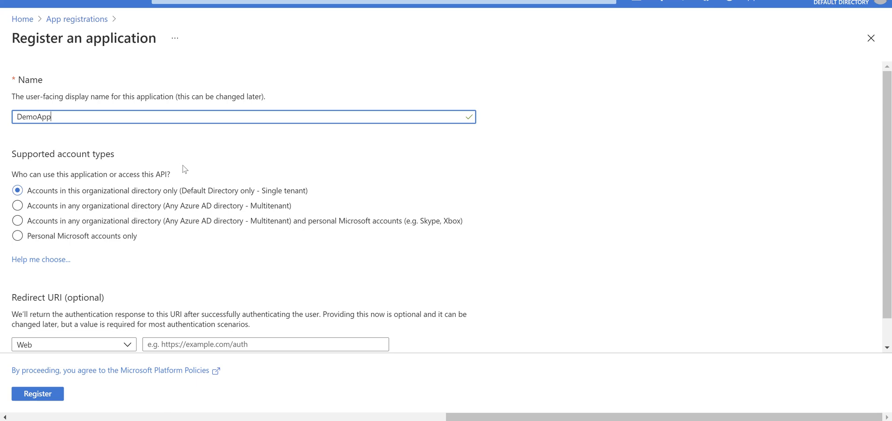
left_click(17, 221)
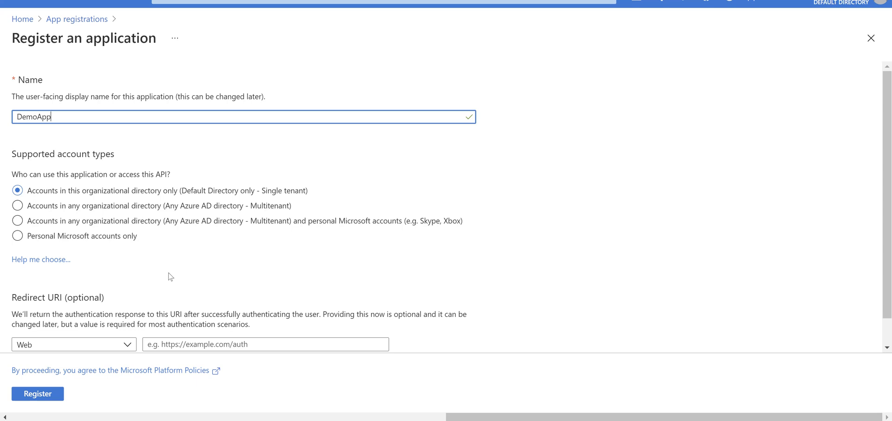
scroll("down", 3)
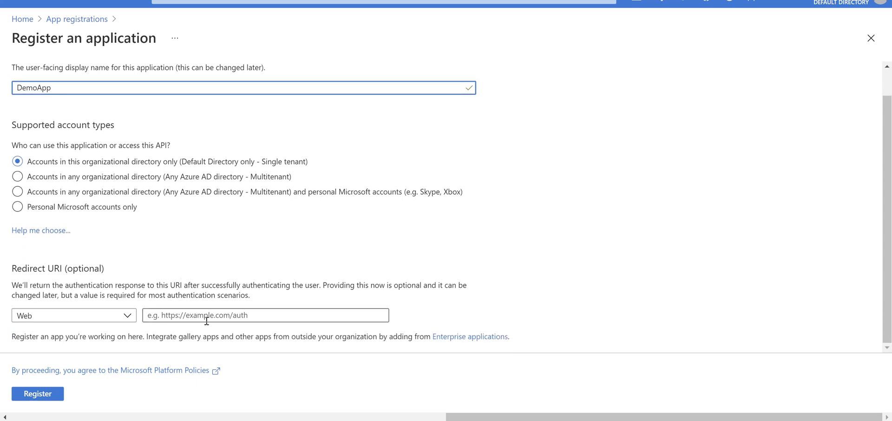
left_click(37, 395)
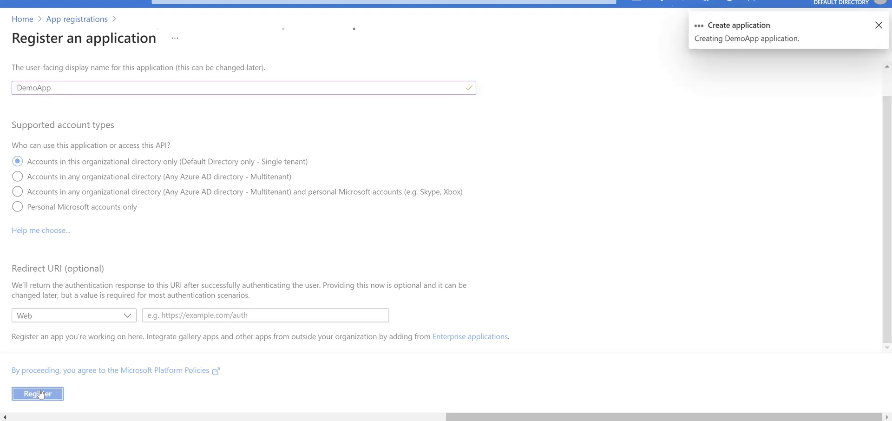
Dismiss the creation notification and review DemoApp's client and tenant IDs on Overview
left_click(37, 394)
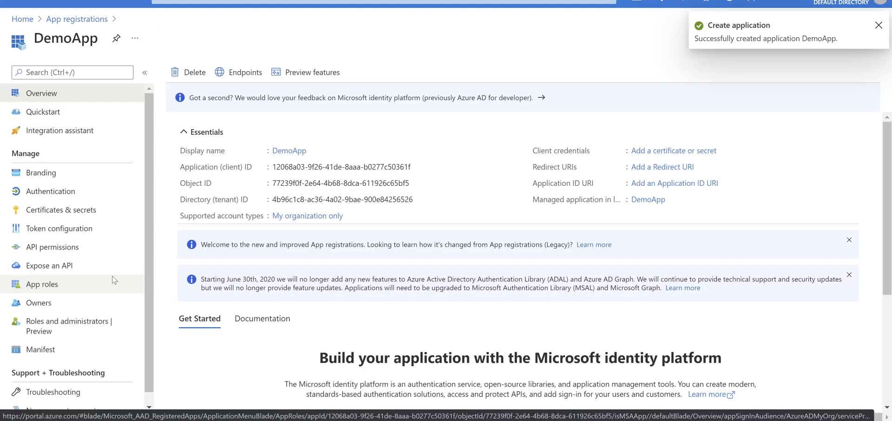
left_click(878, 25)
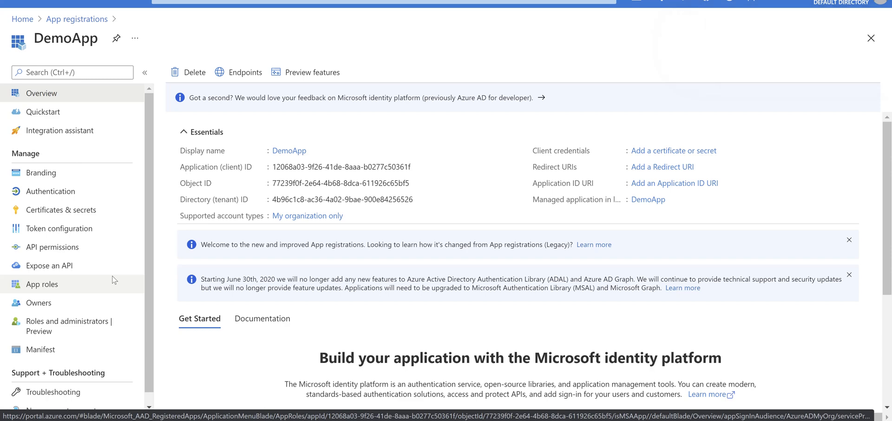
mouse_move(147, 289)
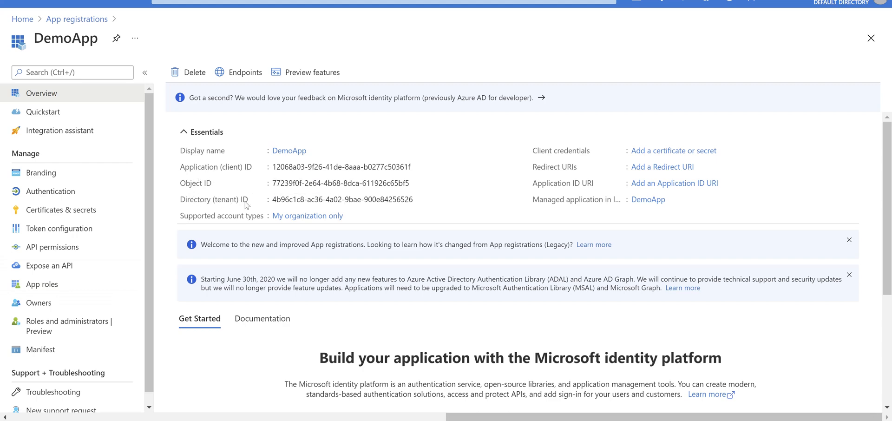
mouse_move(300, 207)
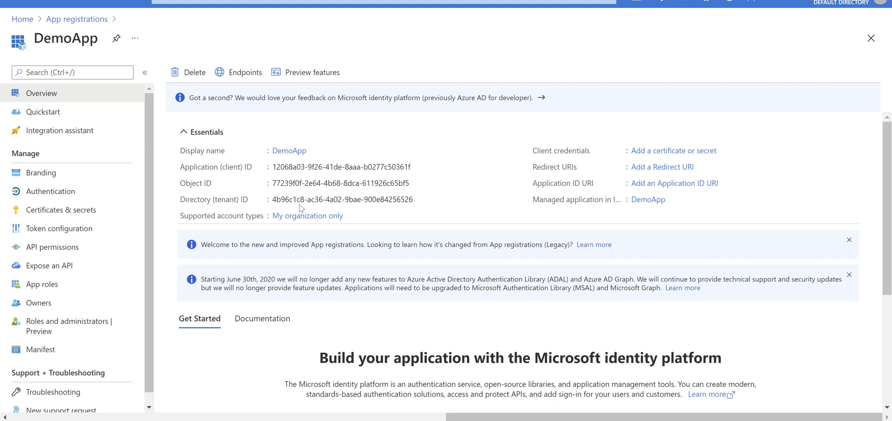
mouse_move(336, 175)
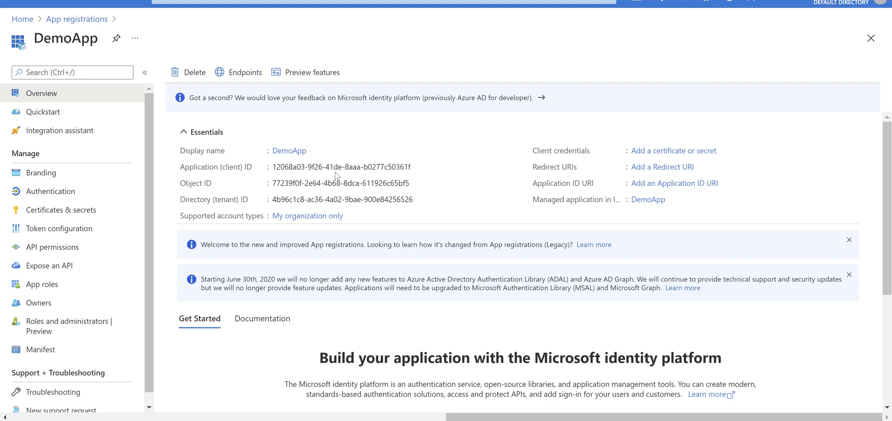
mouse_move(344, 207)
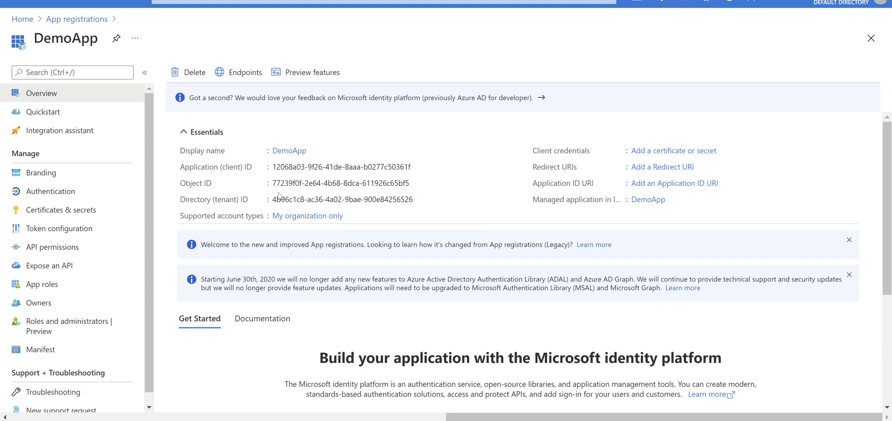
mouse_move(158, 193)
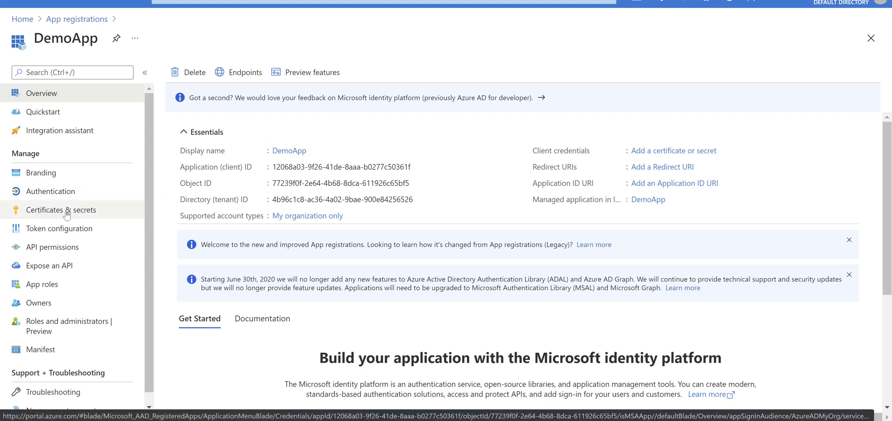
Add client secret appsecret1 to DemoApp with the recommended 6-month expiry
left_click(62, 209)
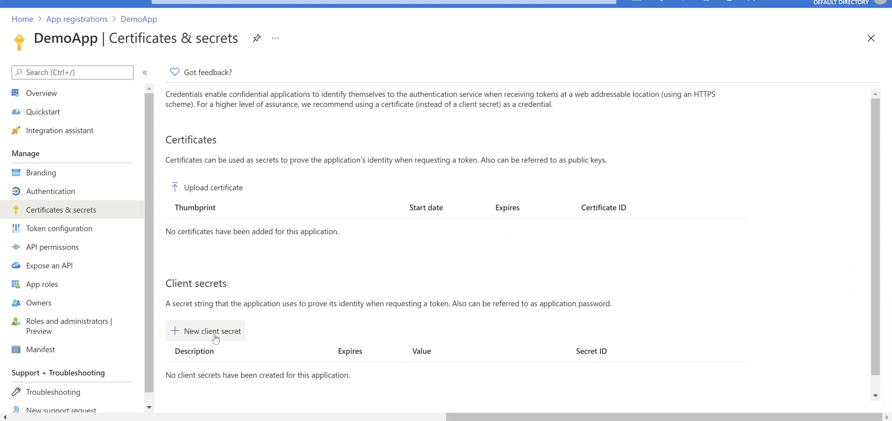
left_click(204, 331)
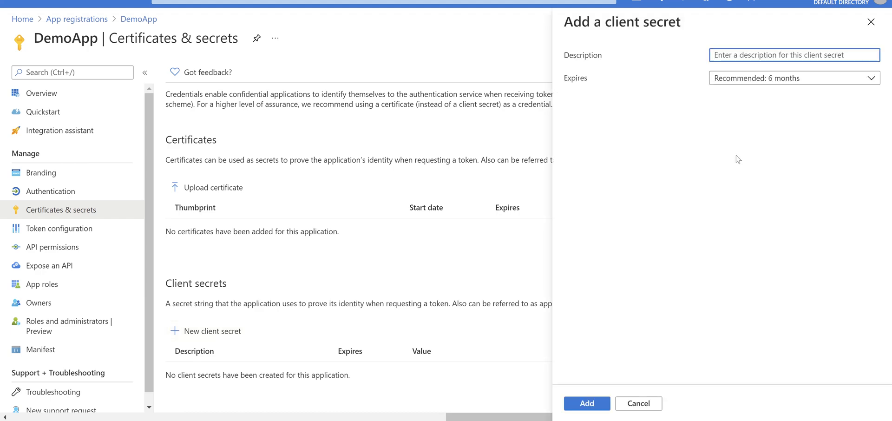
type("appse")
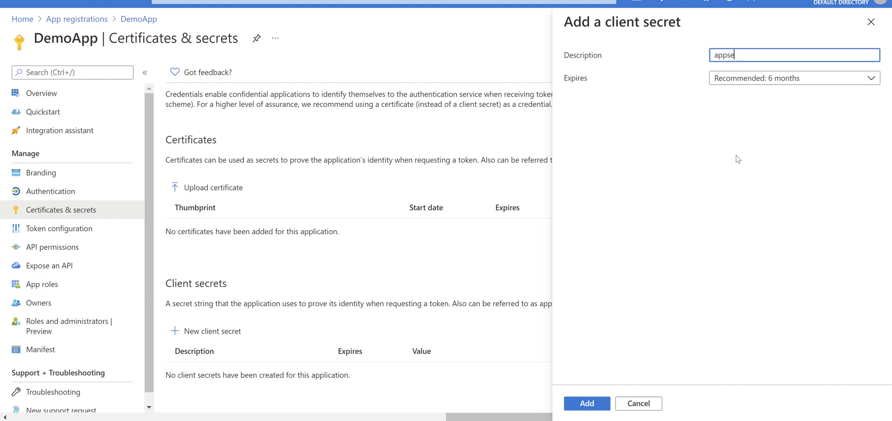
type("cret1")
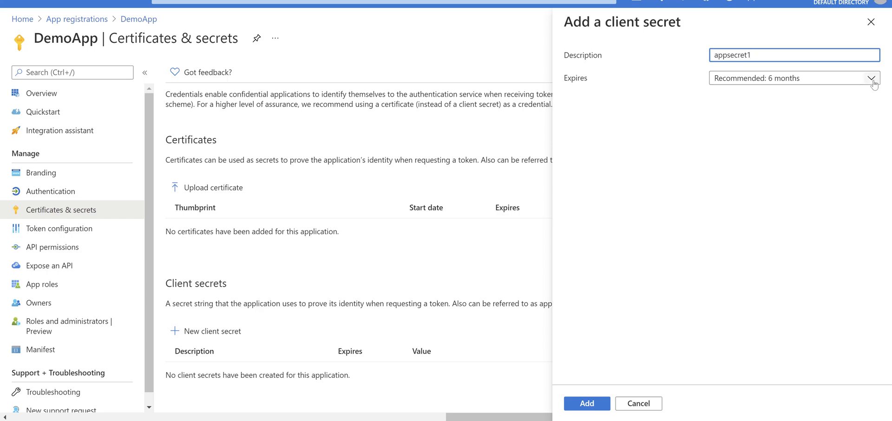
left_click(793, 78)
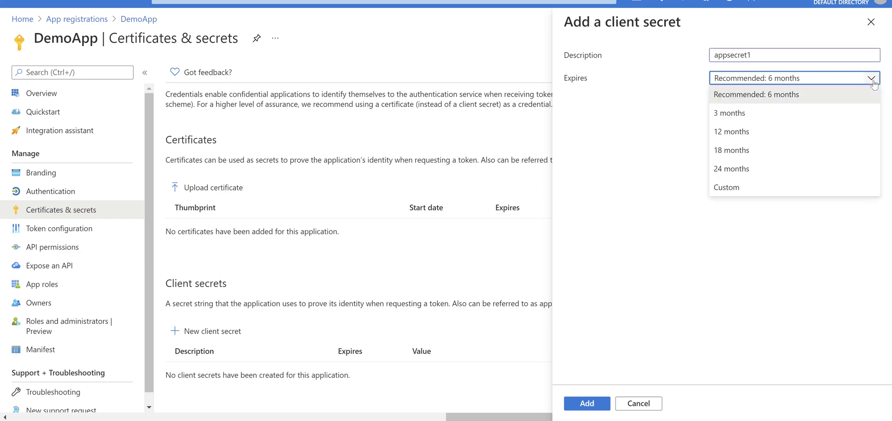
mouse_move(686, 113)
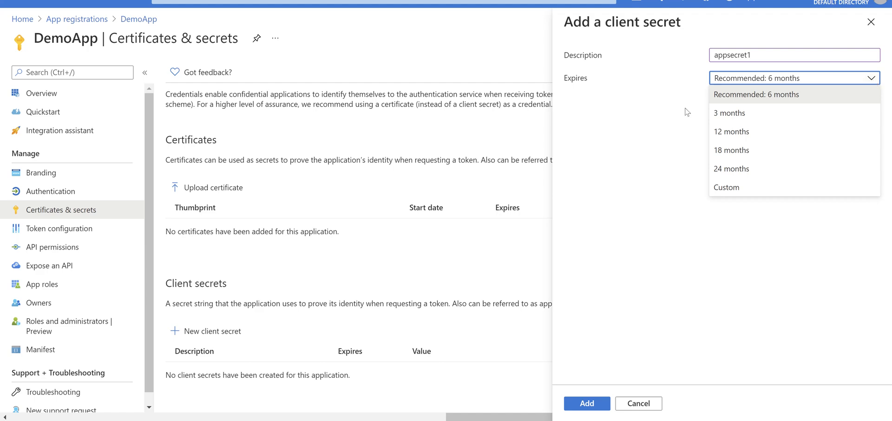
left_click(756, 95)
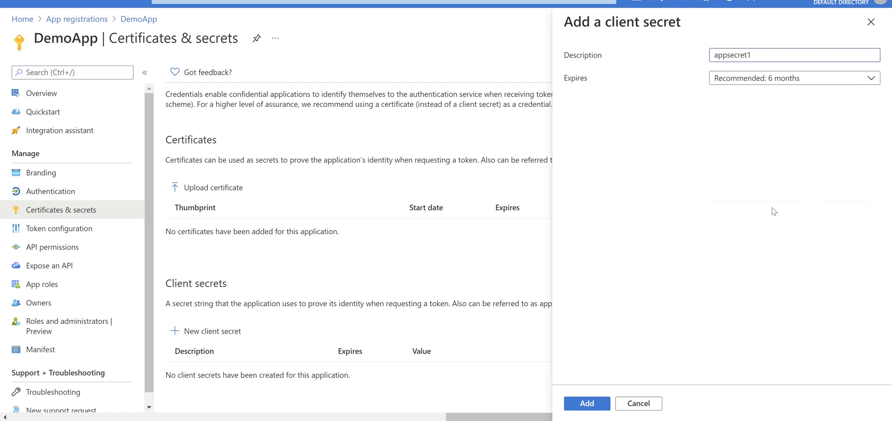
left_click(586, 403)
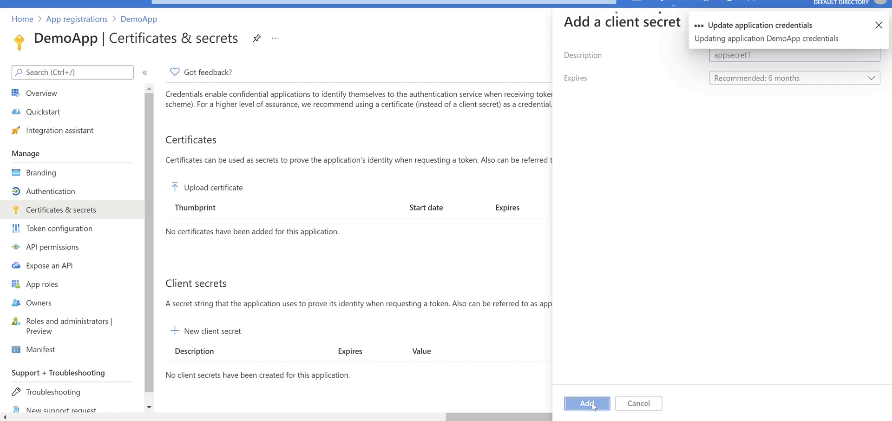
Copy the value of the newly listed appsecret1 client secret
left_click(587, 404)
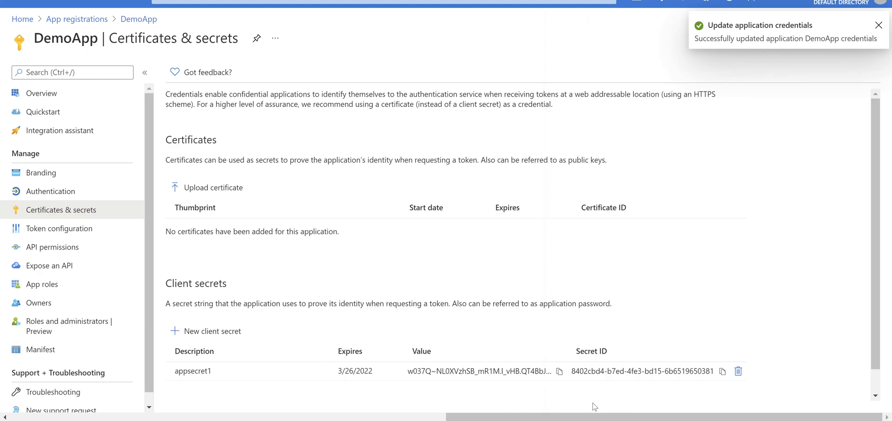
mouse_move(366, 384)
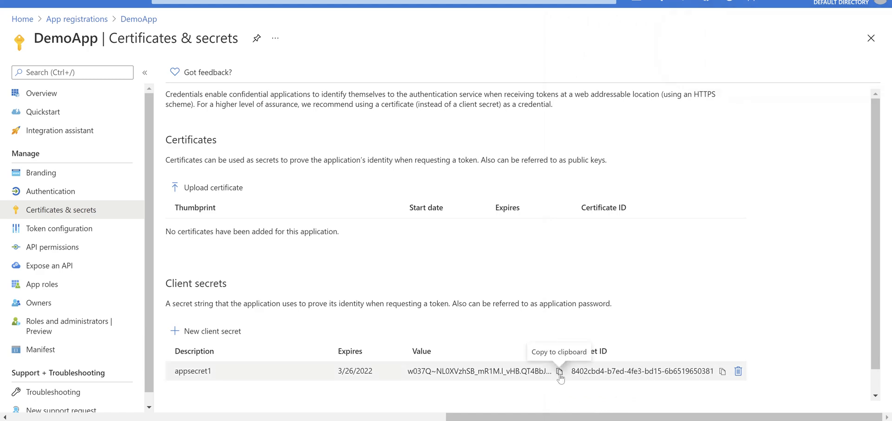
left_click(559, 370)
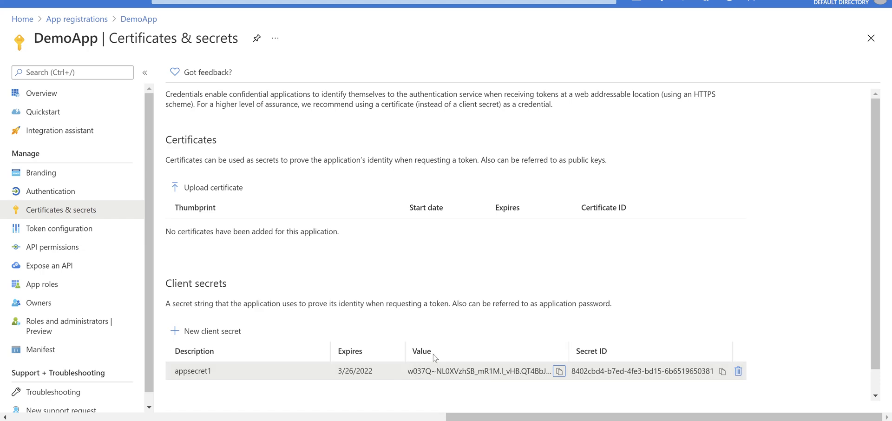
mouse_move(381, 403)
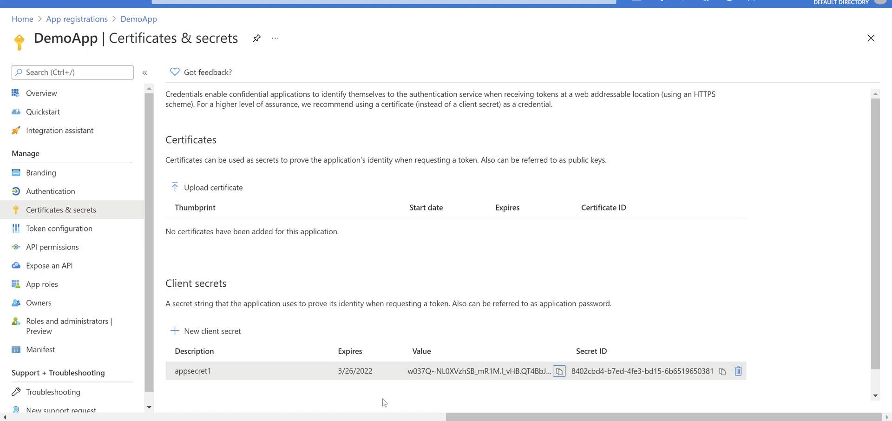
mouse_move(488, 314)
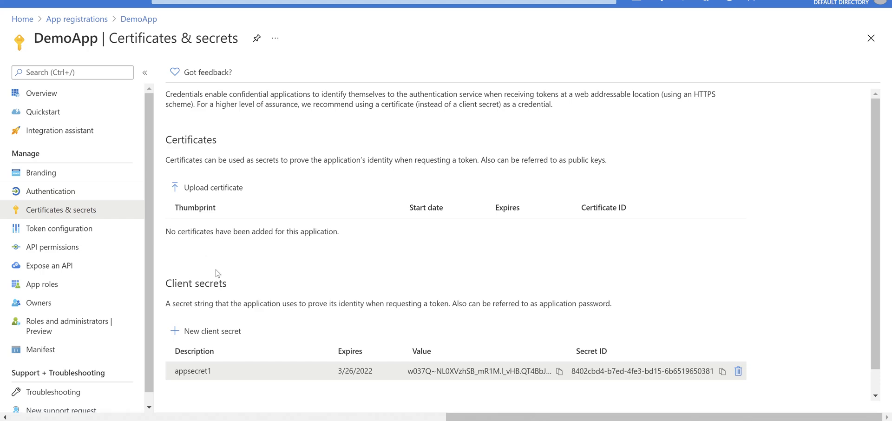
mouse_move(52, 247)
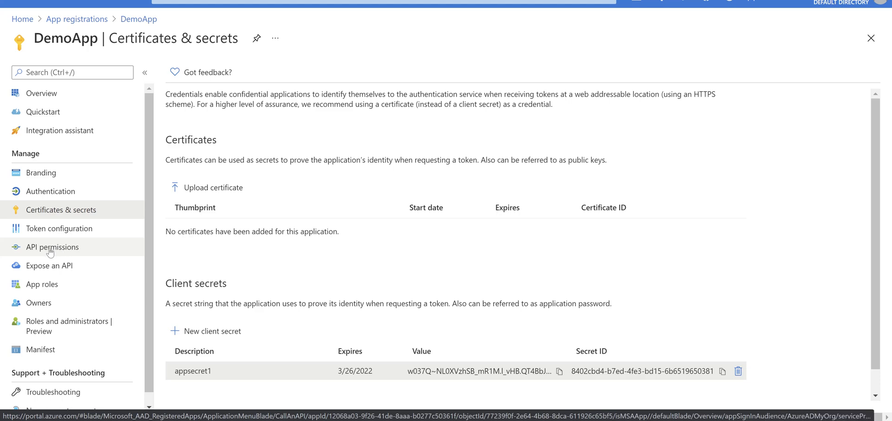
Show DemoApp's API permissions listing delegated Microsoft Graph User.Read
left_click(50, 246)
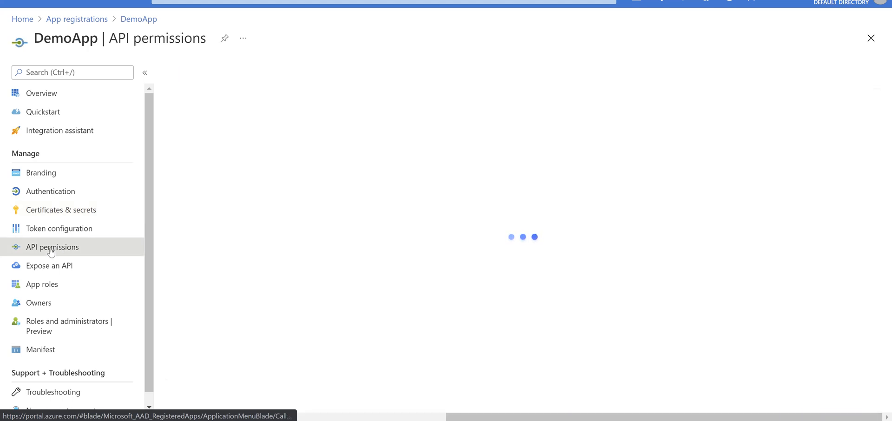
left_click(52, 247)
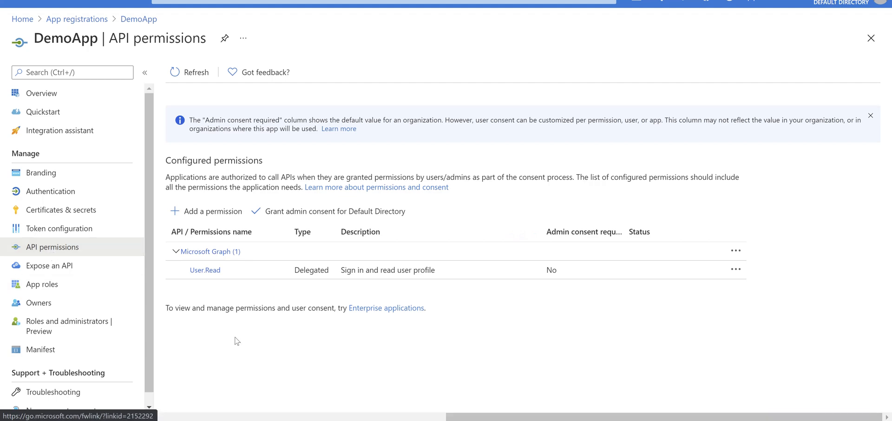
mouse_move(242, 356)
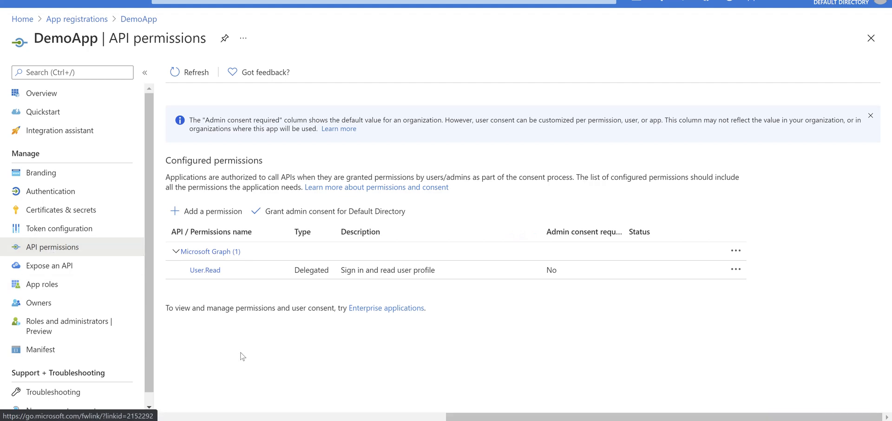
mouse_move(215, 252)
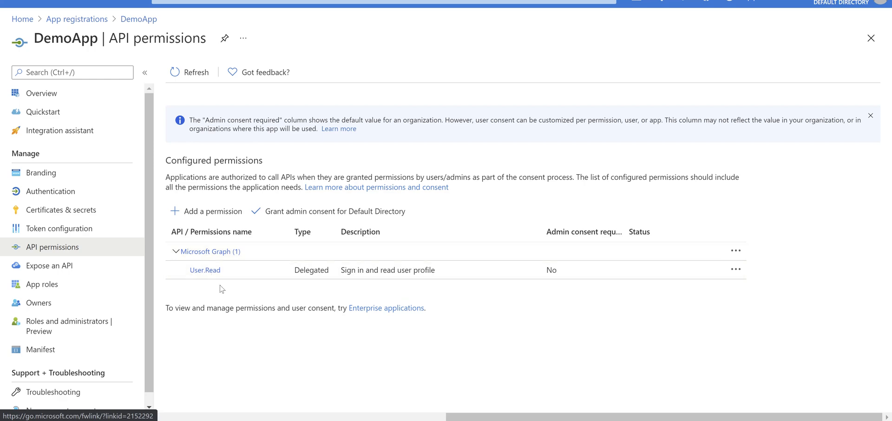
mouse_move(224, 294)
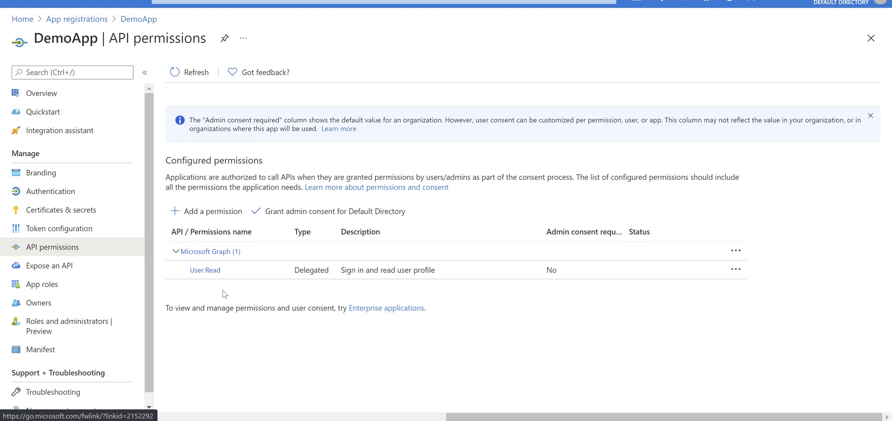
left_click(212, 211)
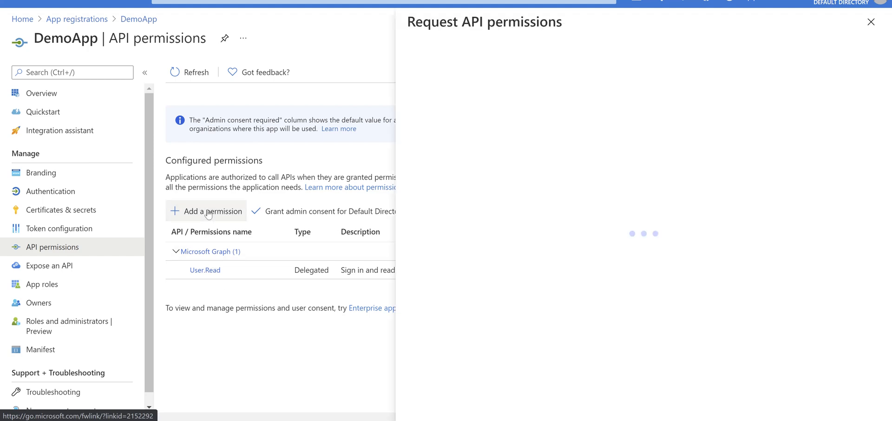
left_click(206, 211)
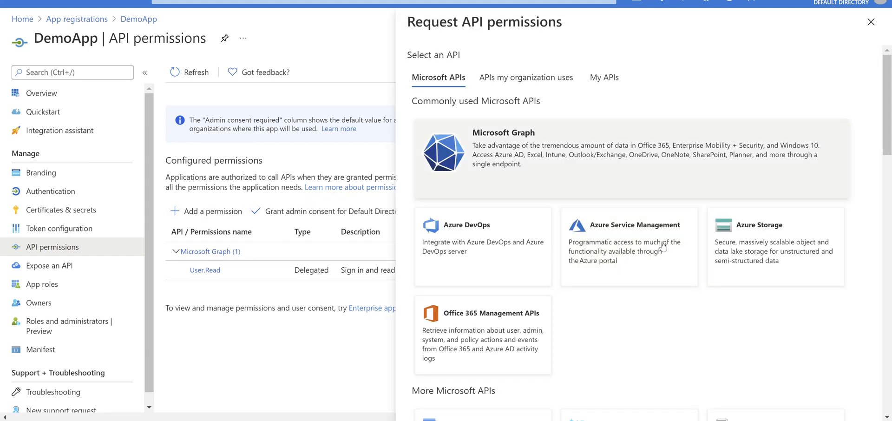
mouse_move(662, 329)
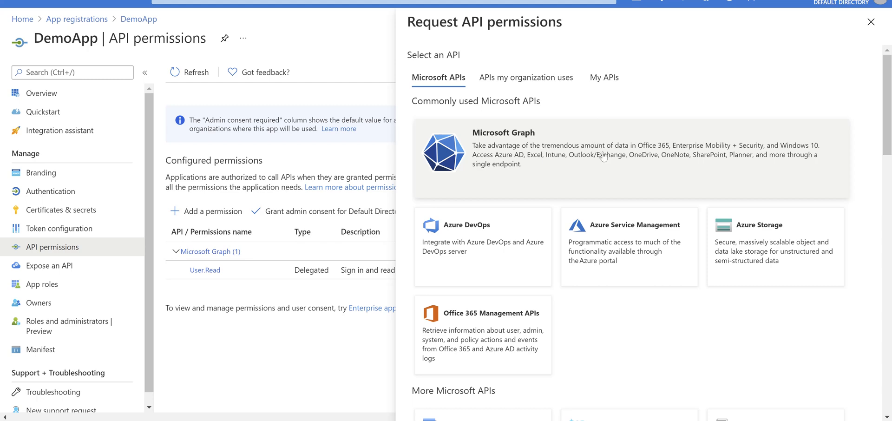
mouse_move(606, 157)
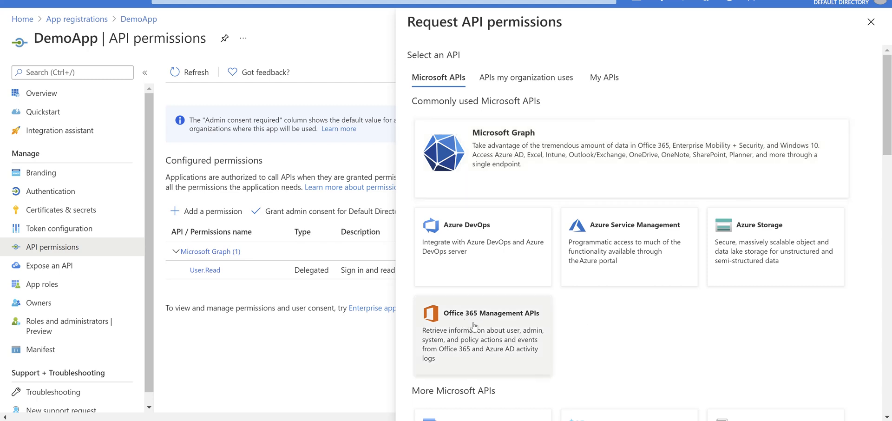
mouse_move(481, 343)
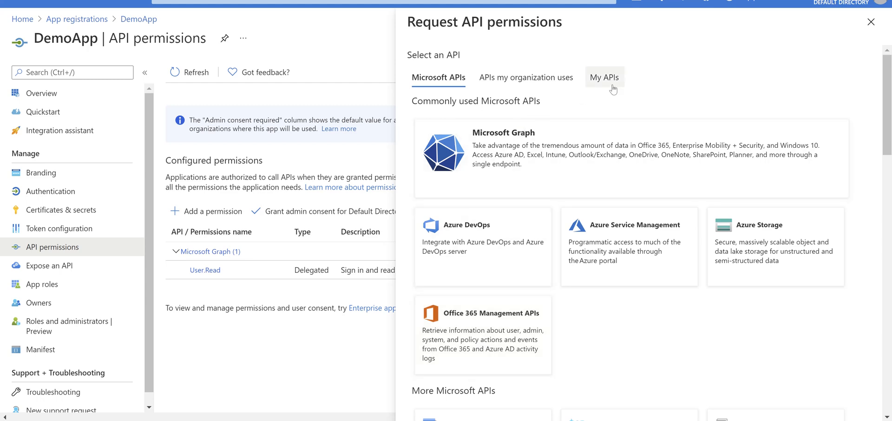
mouse_move(612, 89)
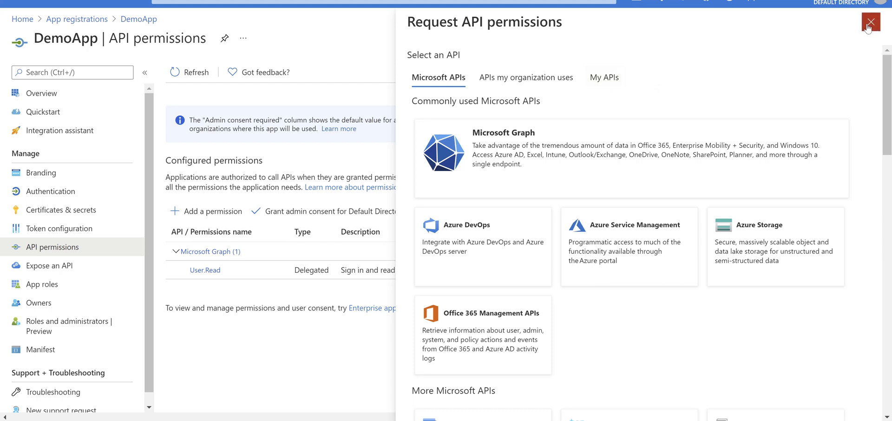
left_click(870, 23)
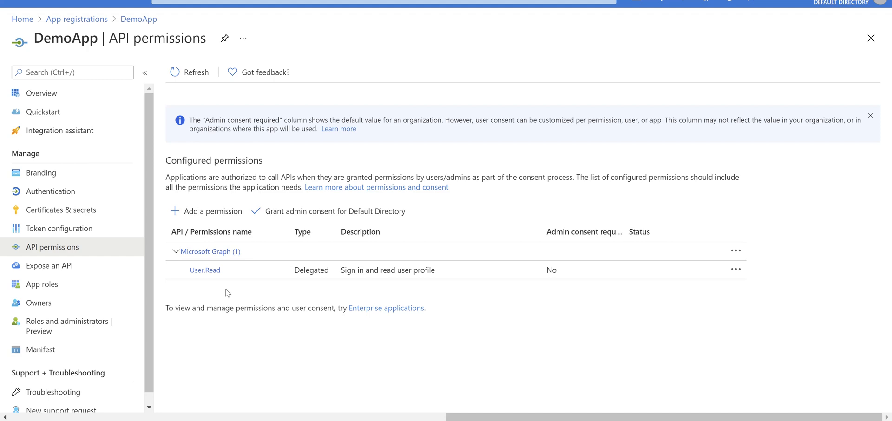
mouse_move(247, 381)
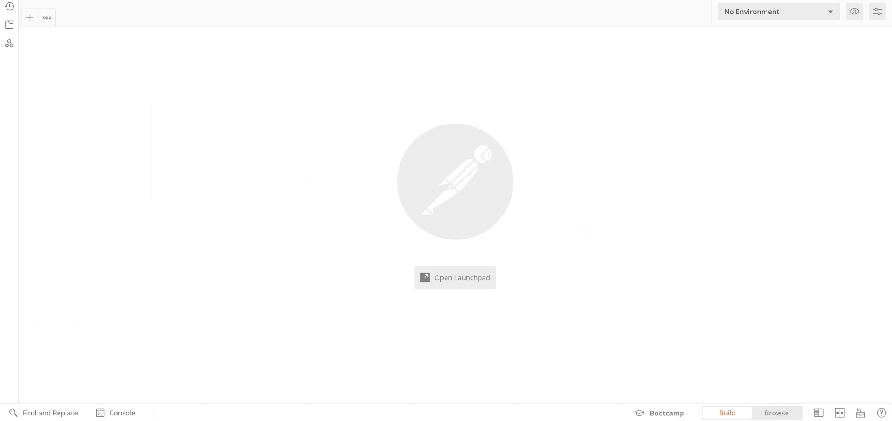
mouse_move(233, 278)
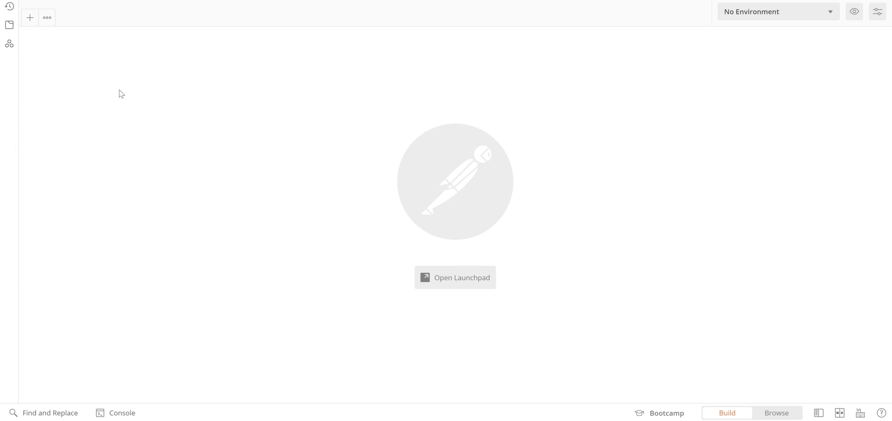
mouse_move(30, 17)
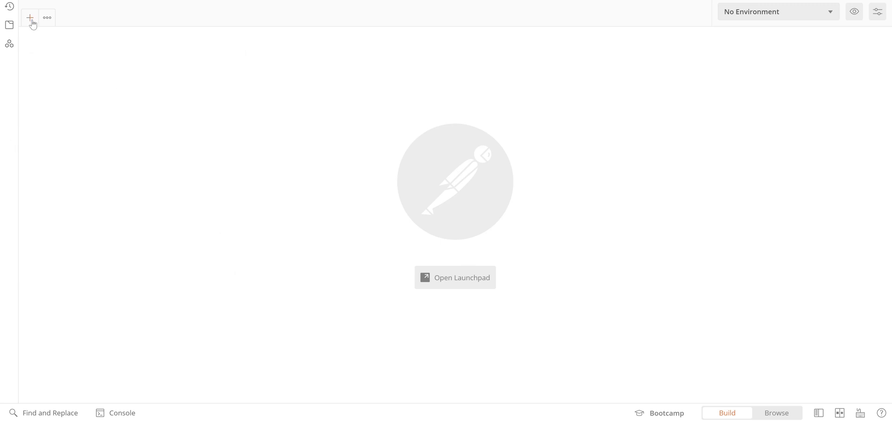
left_click(30, 17)
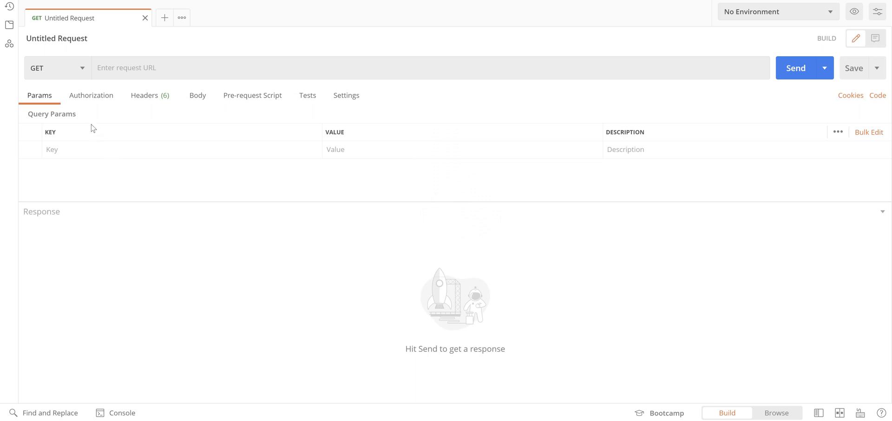
left_click(54, 67)
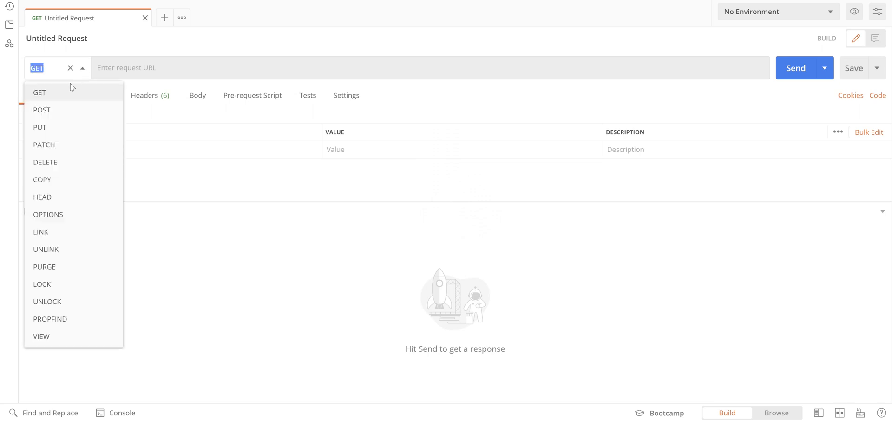
left_click(41, 110)
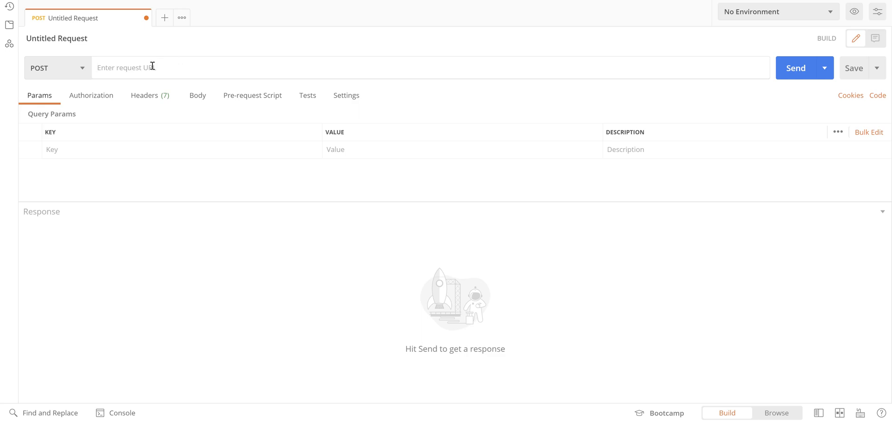
type("https://")
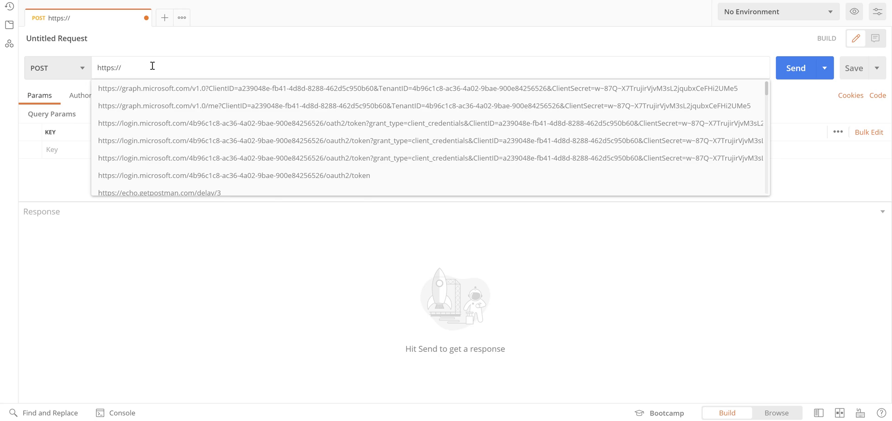
type("login")
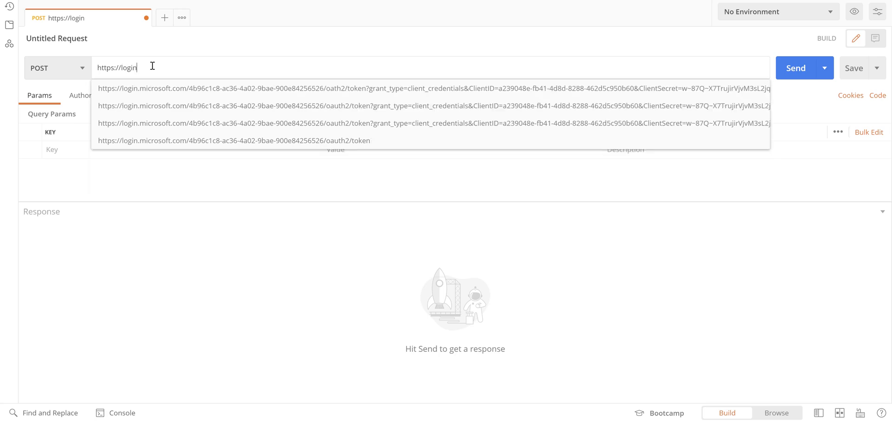
type(".micros")
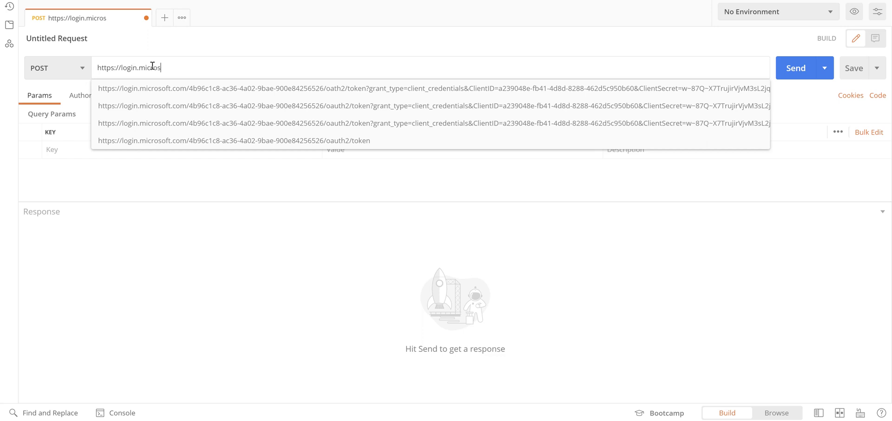
type("oft")
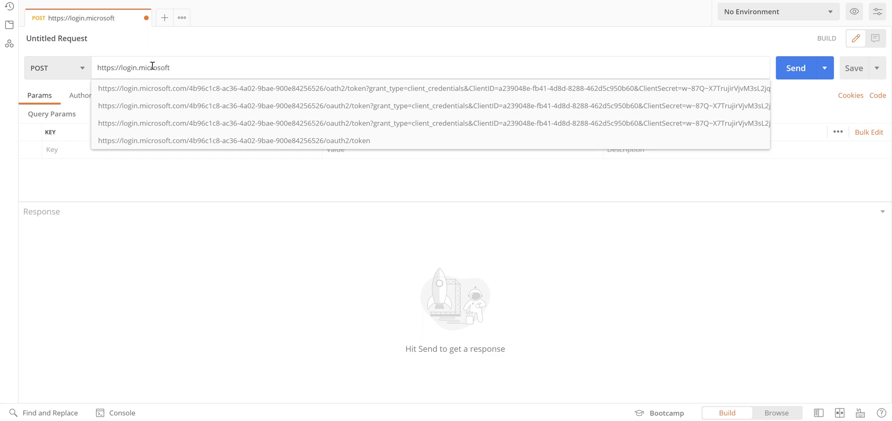
type(".com")
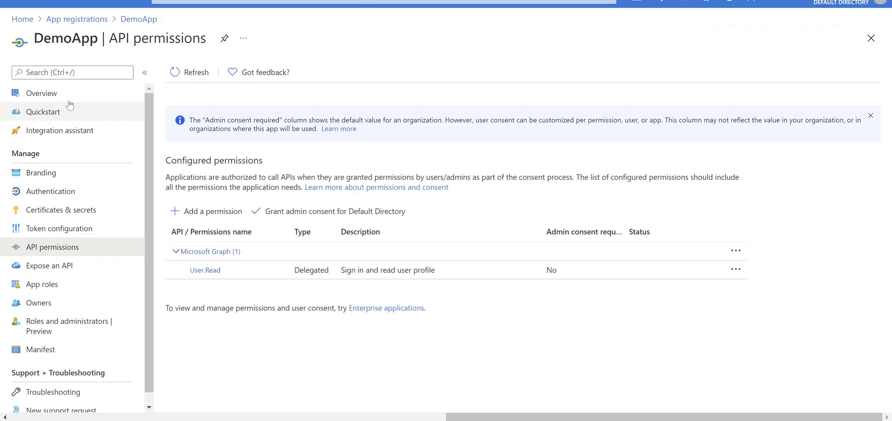
Copy DemoApp's Directory (tenant) ID from its Overview page
left_click(41, 93)
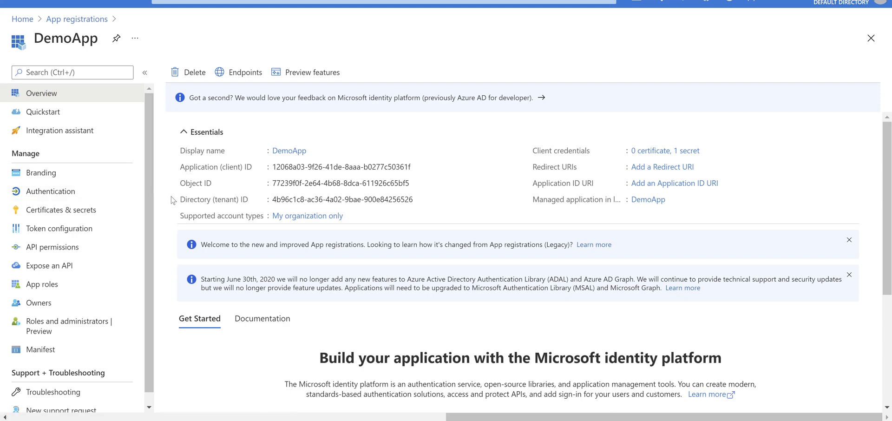
mouse_move(176, 198)
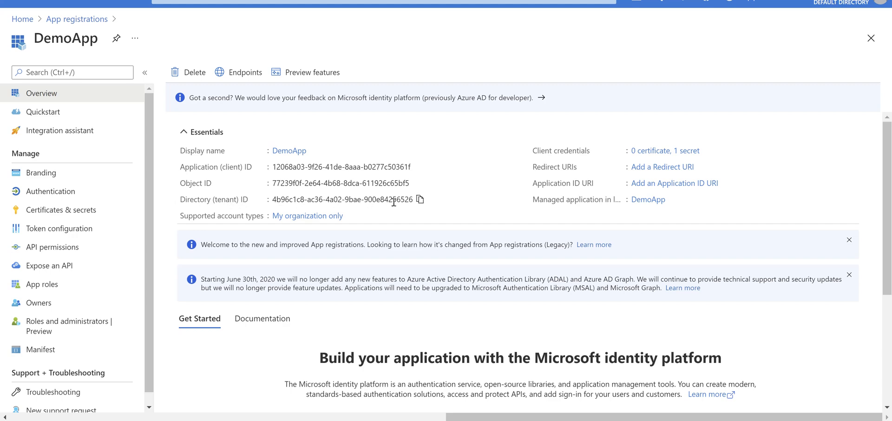
left_click(420, 200)
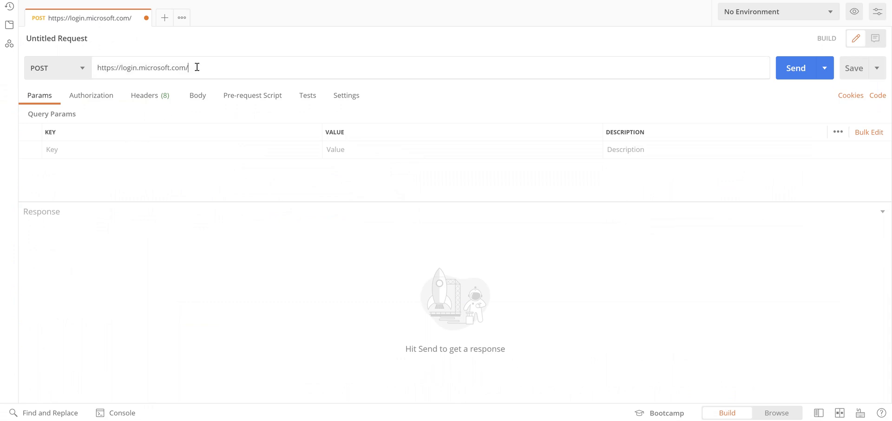
type("4b96c1c8-ac36-4a02-9bae-900e84256526")
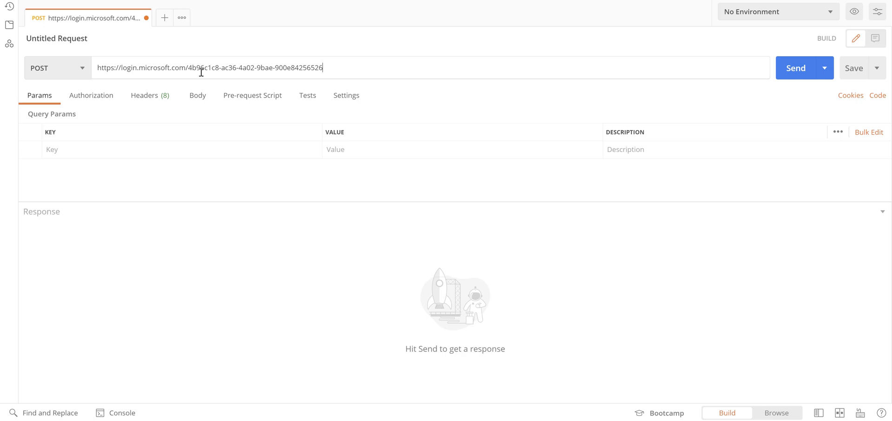
type("/")
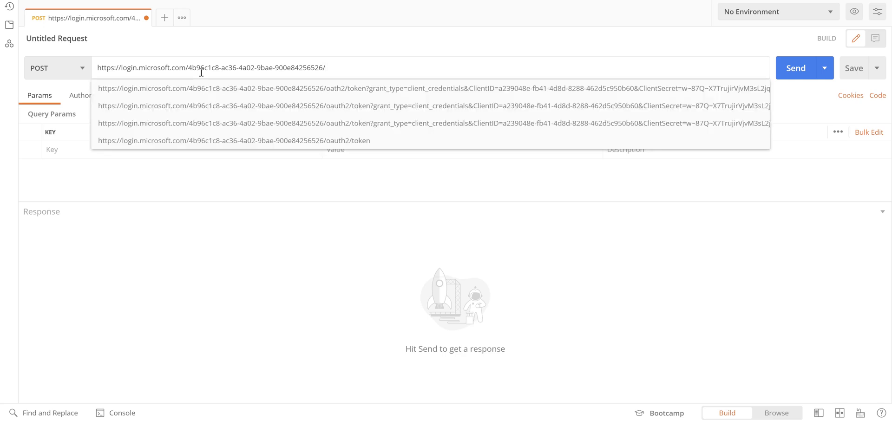
type("oauth")
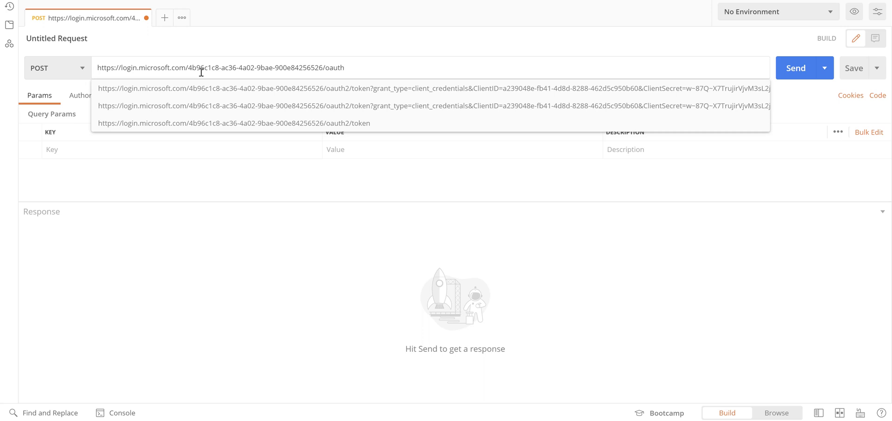
type("2/tok")
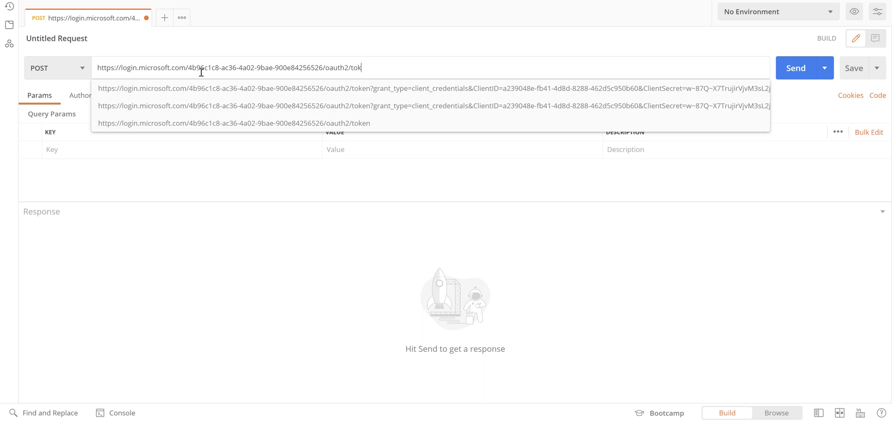
left_click(232, 122)
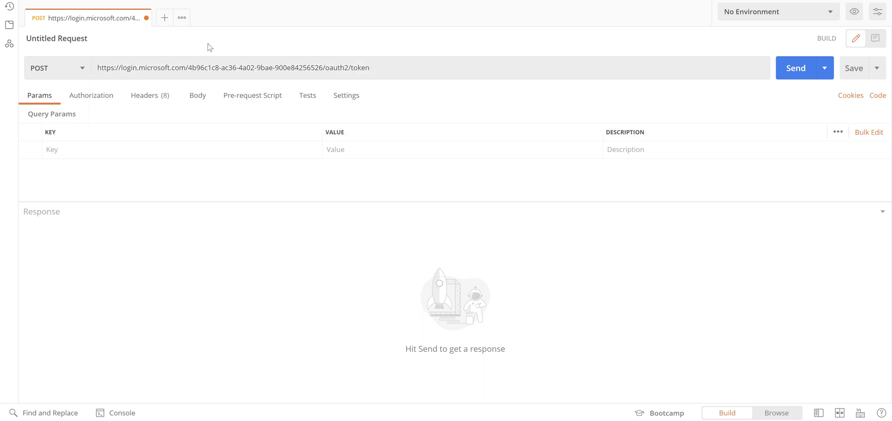
mouse_move(147, 160)
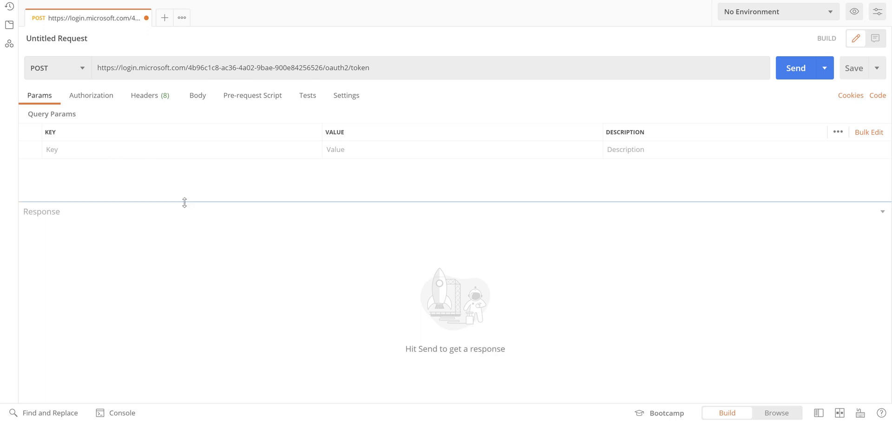
mouse_move(197, 95)
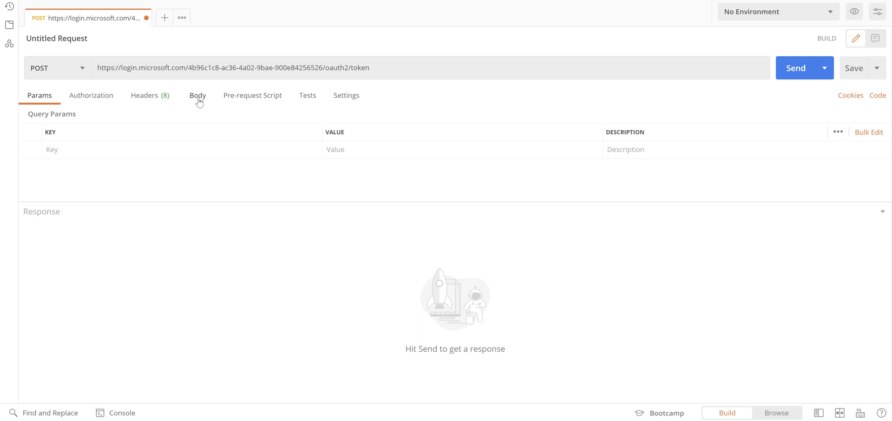
Set an x-www-form-urlencoded body with grant_type=client_credentials and begin the client_id key
left_click(197, 95)
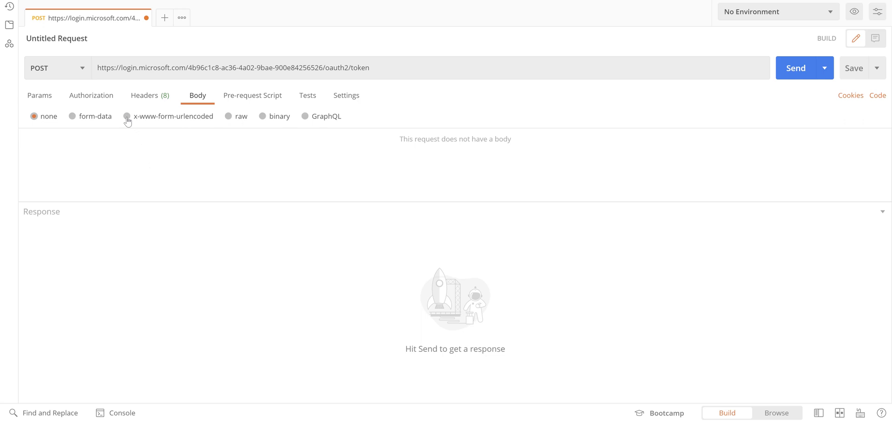
left_click(128, 117)
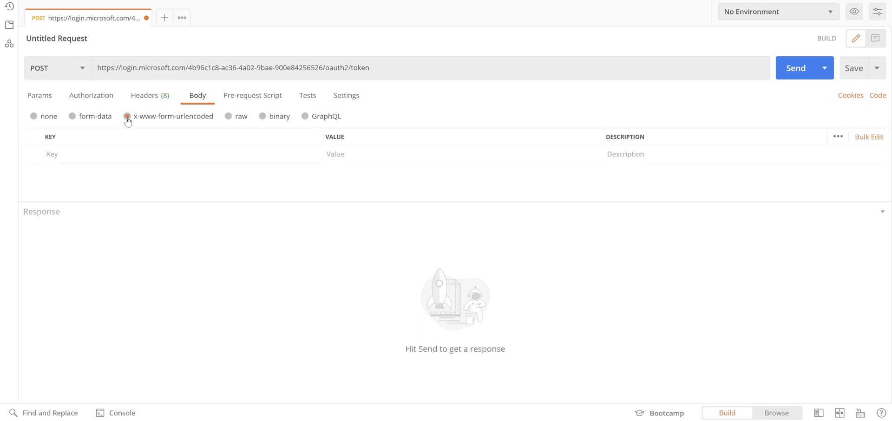
left_click(127, 116)
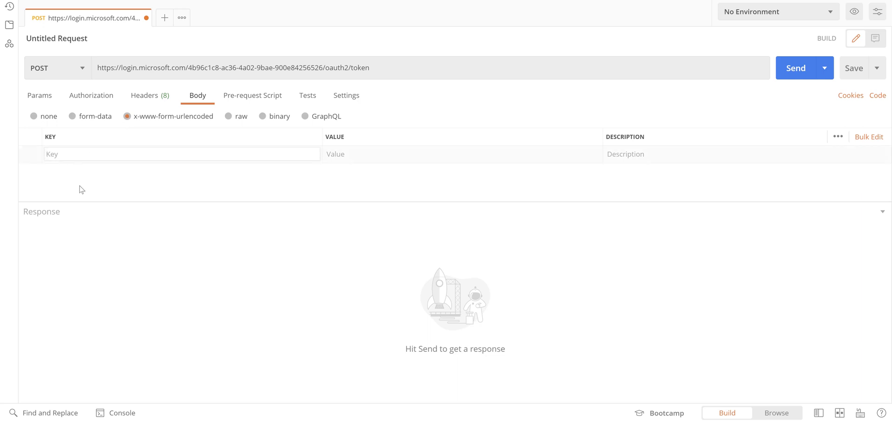
type("grant")
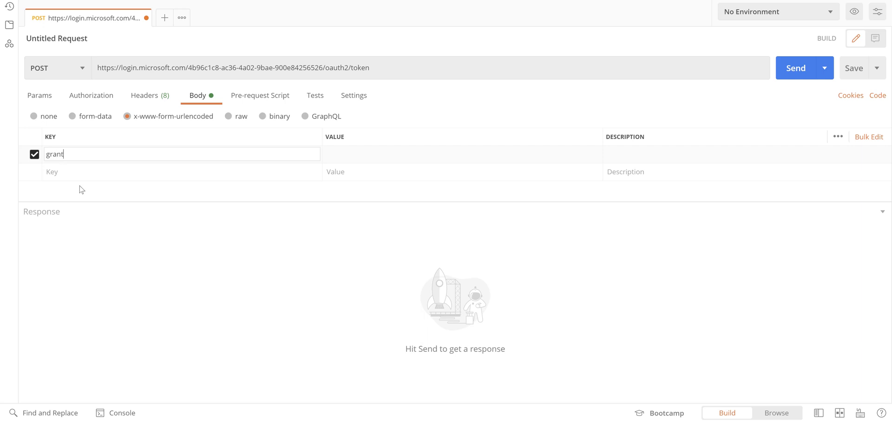
type("_type")
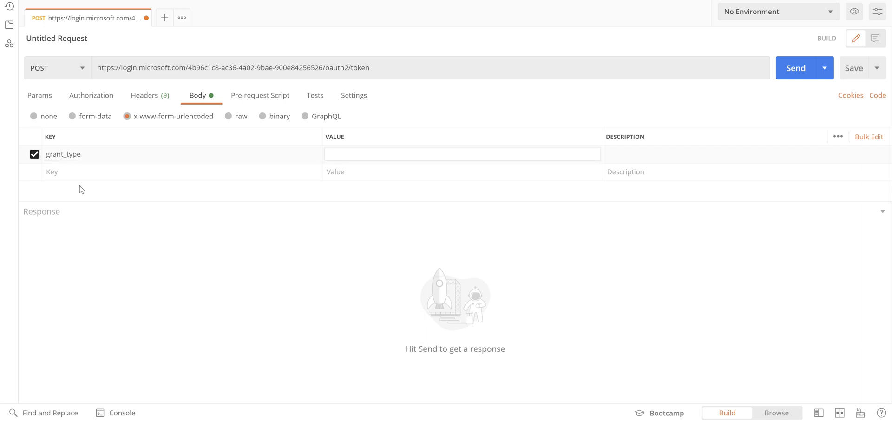
type("client_creden")
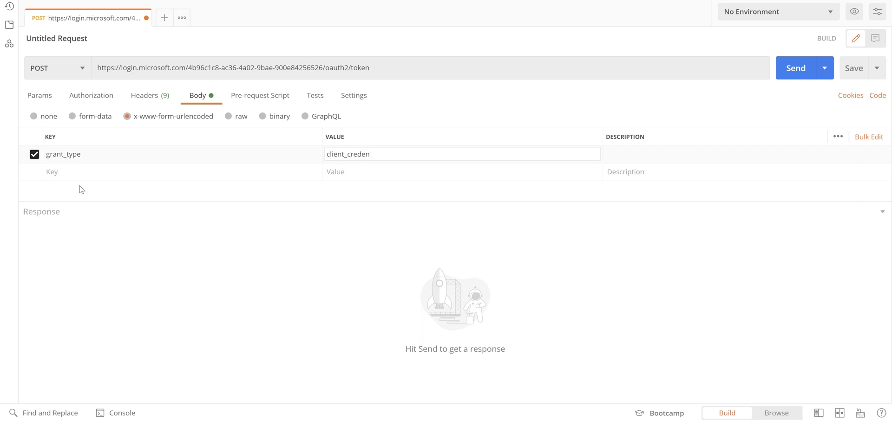
type("tials")
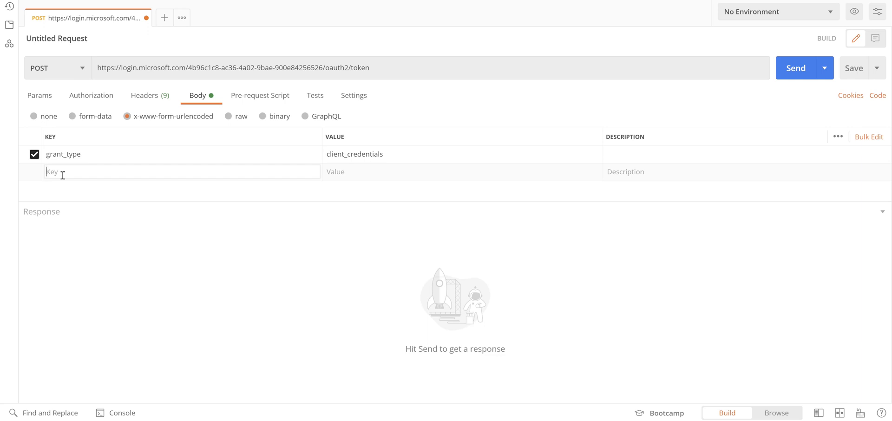
type("cli")
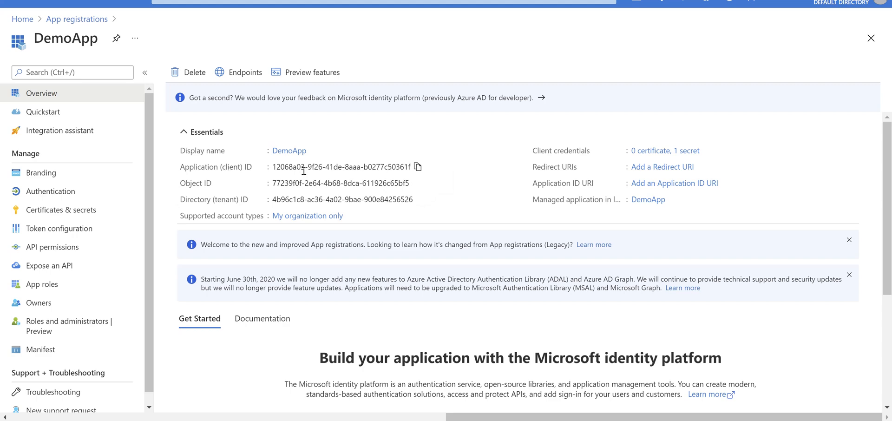
mouse_move(419, 167)
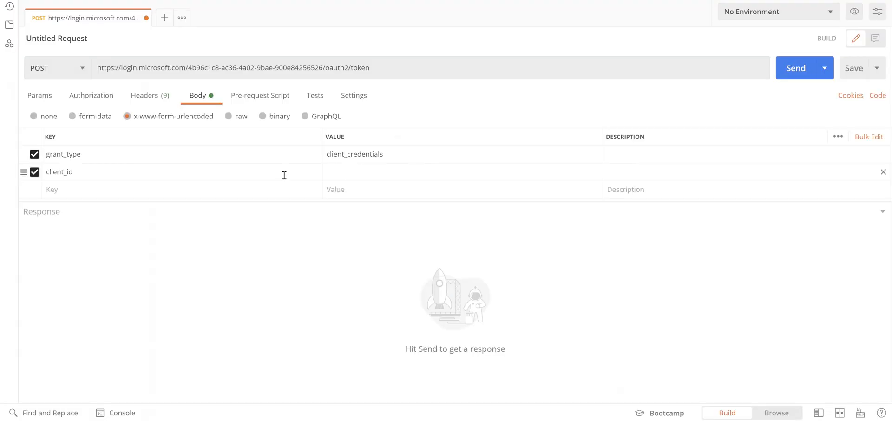
Set client_id to 12068a03-9f26-41de-8aaa-b0277c50361f and start a client_ key in the next row
type("12068a03-9f26-41de-8aaa-b0277c50361f")
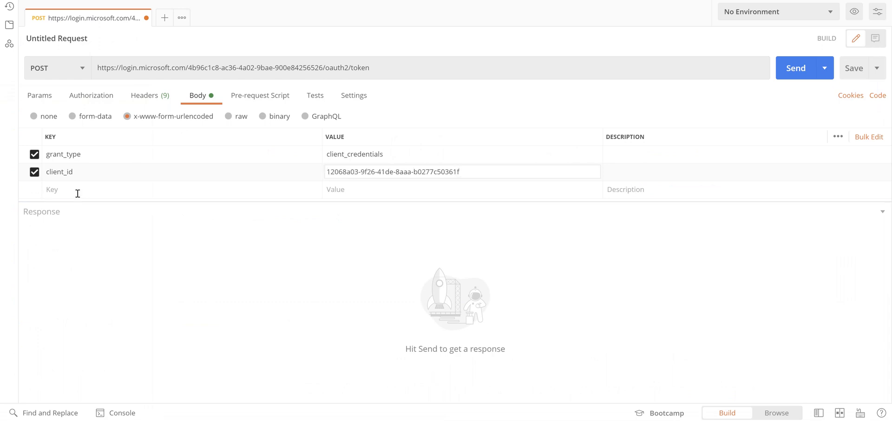
mouse_move(89, 146)
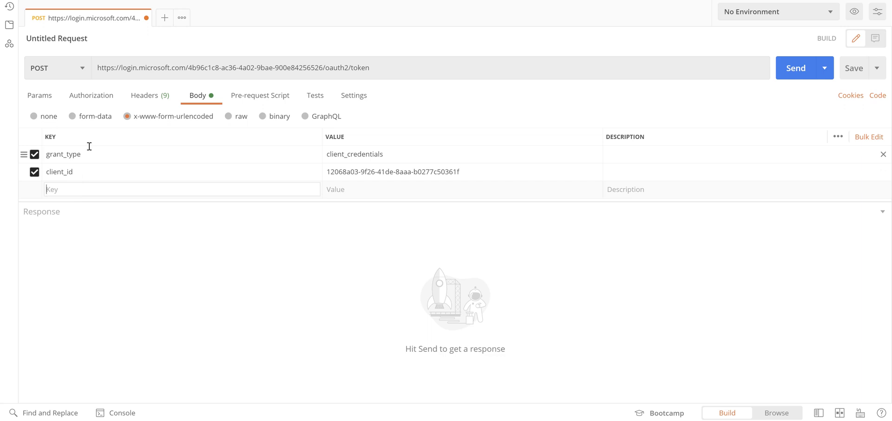
type("cle")
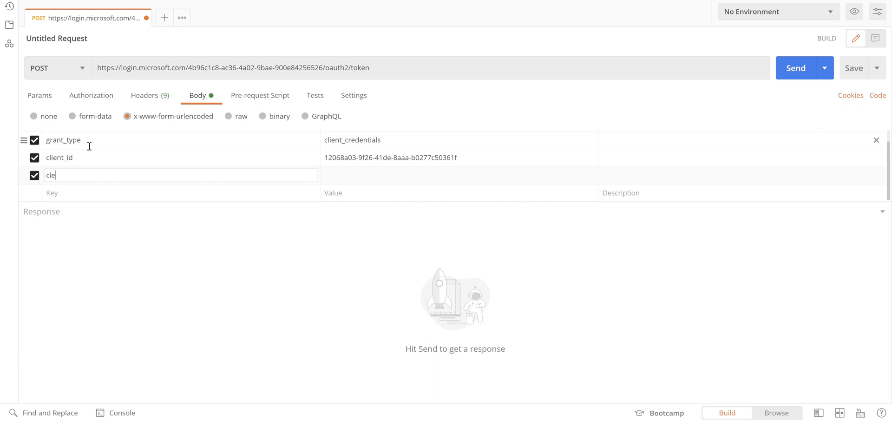
type("ient_")
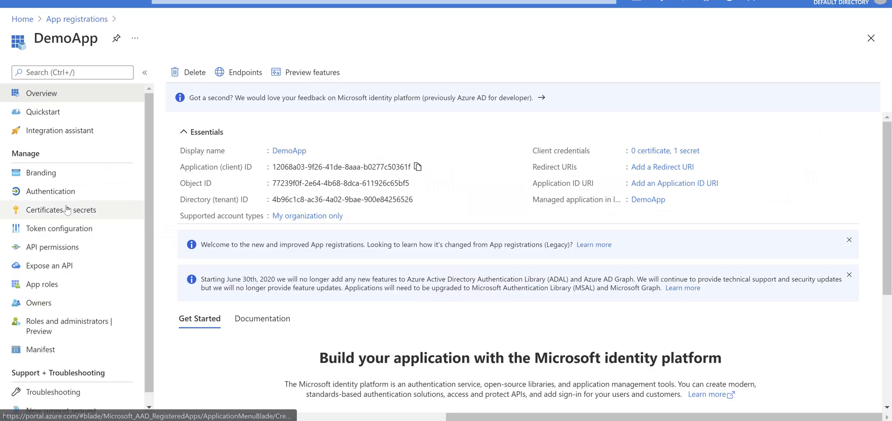
Copy the appsecret1 secret value from DemoApp's Certificates & secrets page
left_click(60, 209)
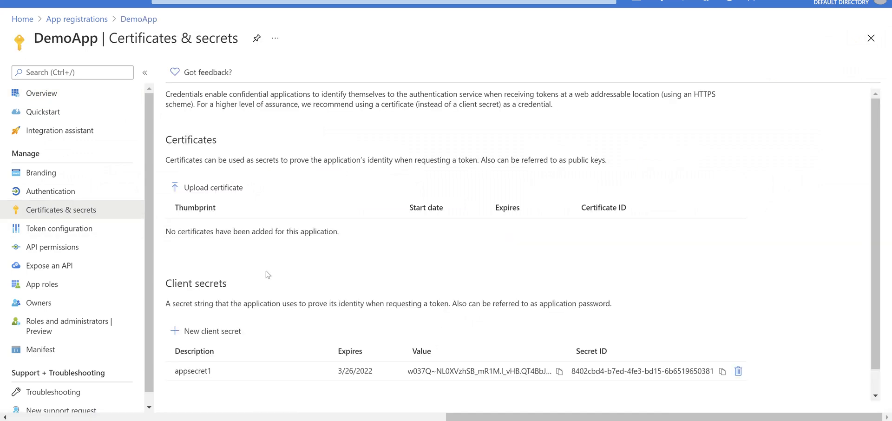
mouse_move(559, 371)
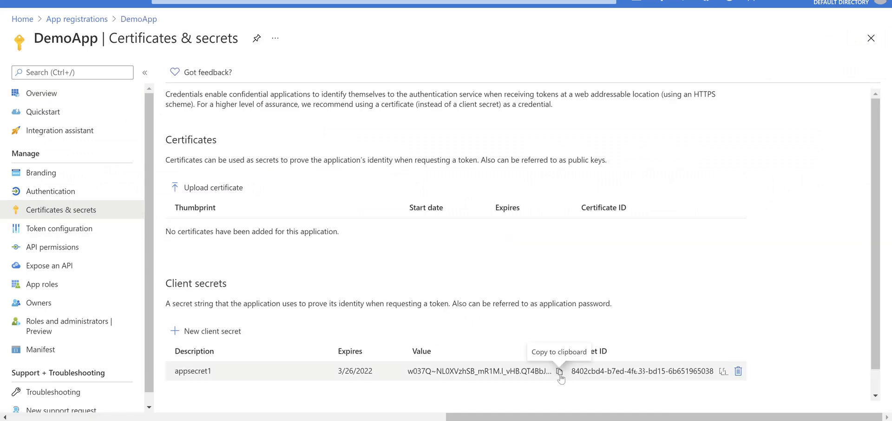
left_click(560, 371)
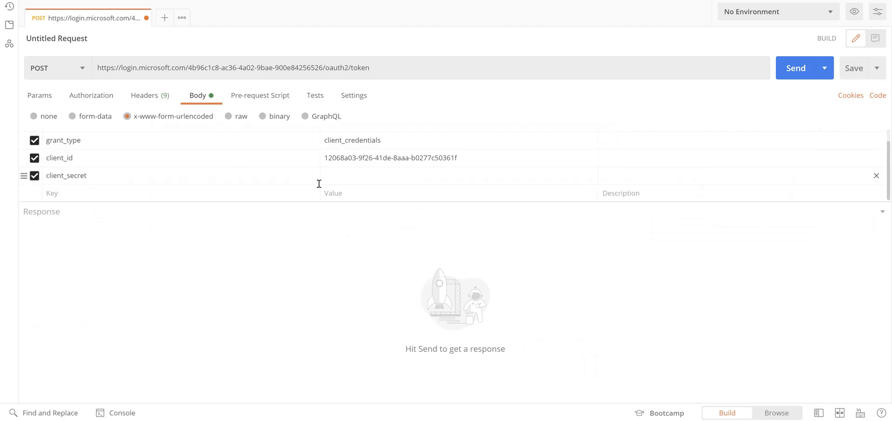
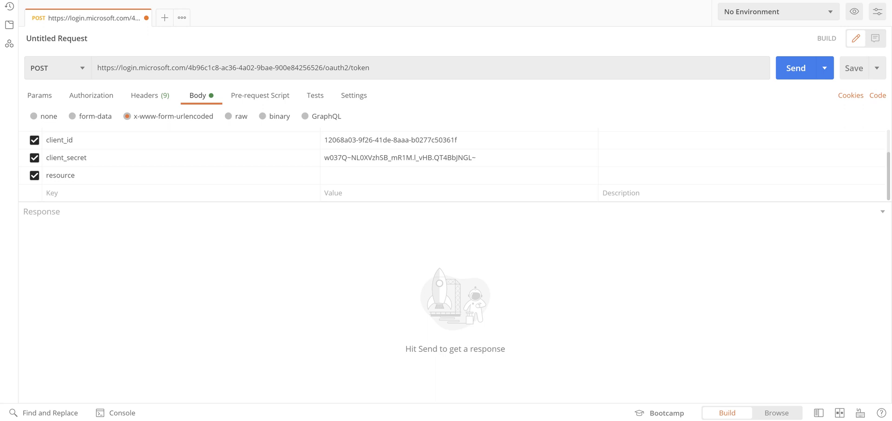
left_click(458, 175)
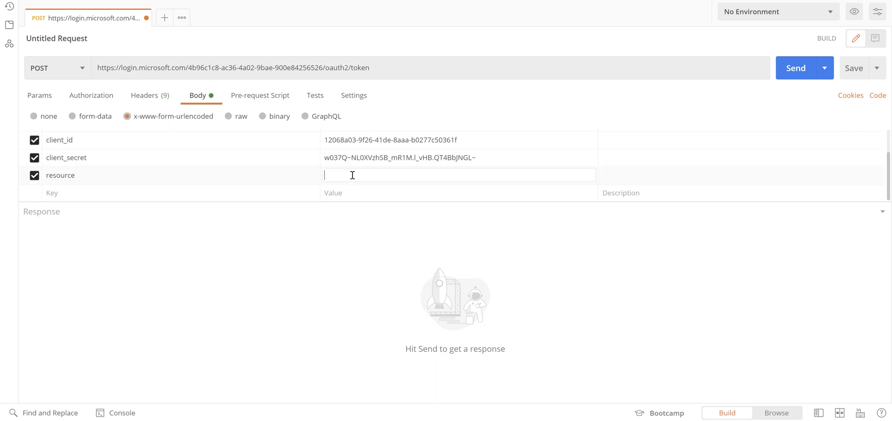
type("https://graph.microsoft.com")
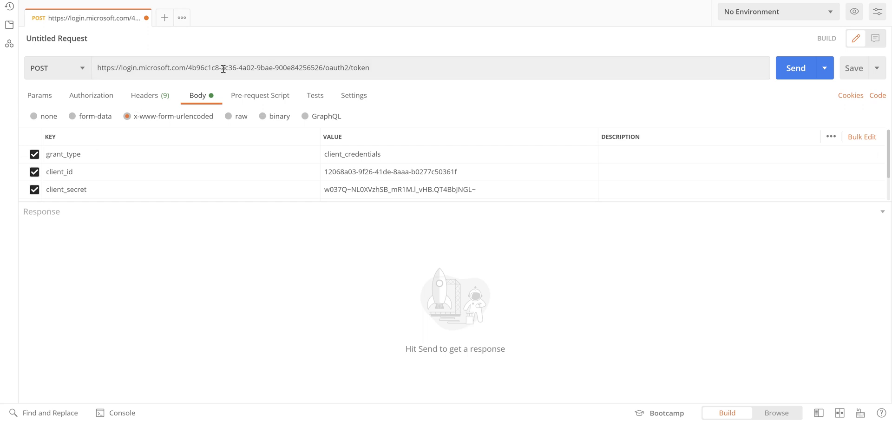
Highlight the tenant ID portion of the request URL
double_click(229, 68)
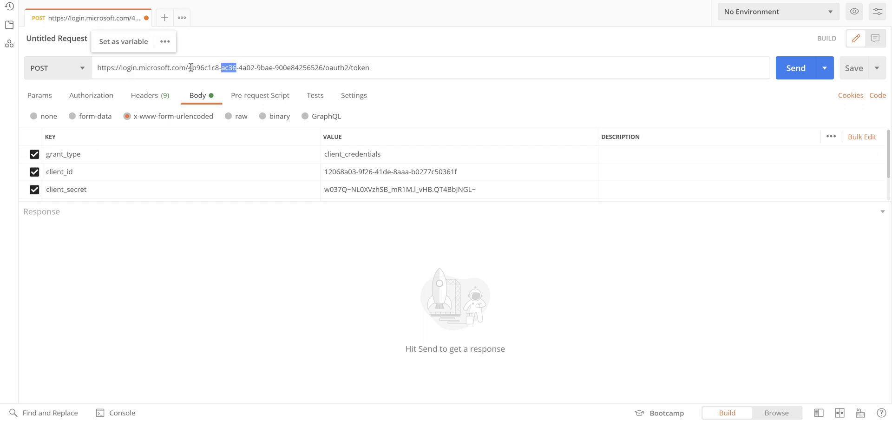
left_click_drag(225, 67, 324, 67)
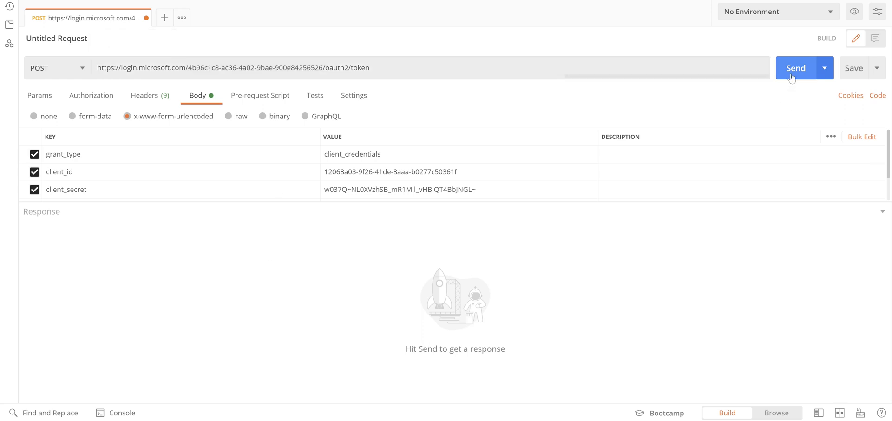
Send the token request and receive a 200 OK response with an access_token
left_click(795, 67)
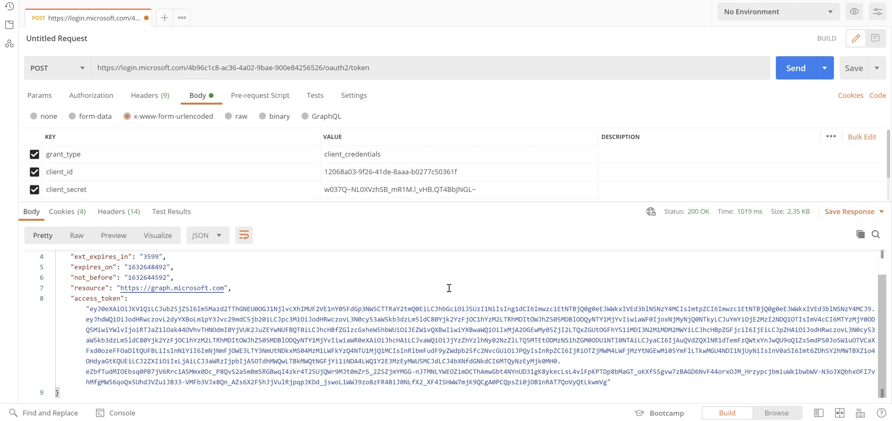
mouse_move(273, 332)
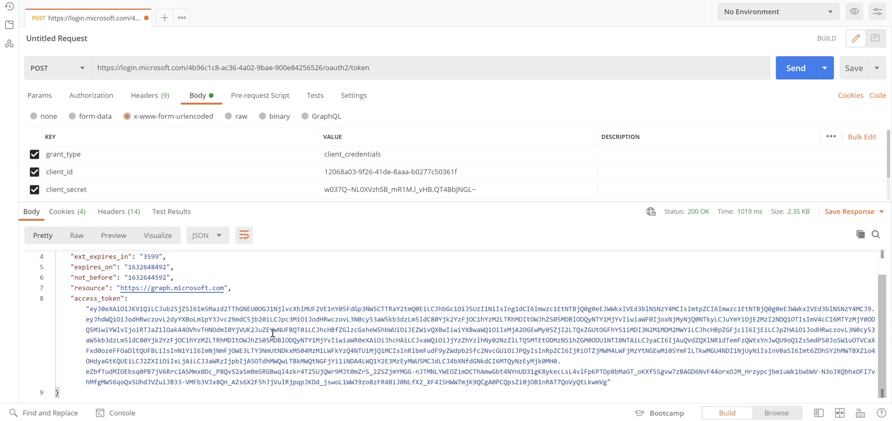
mouse_move(329, 347)
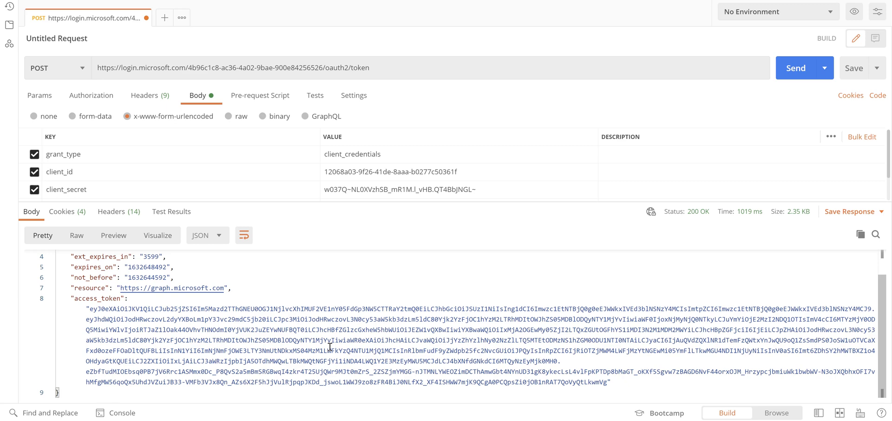
mouse_move(341, 349)
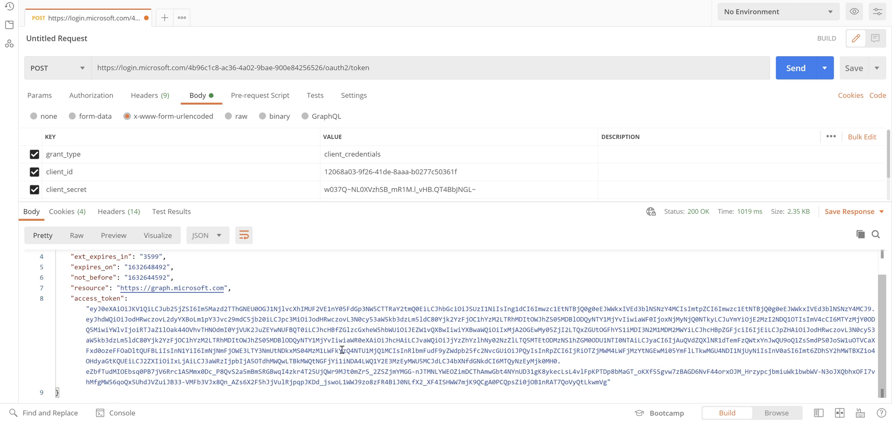
mouse_move(364, 320)
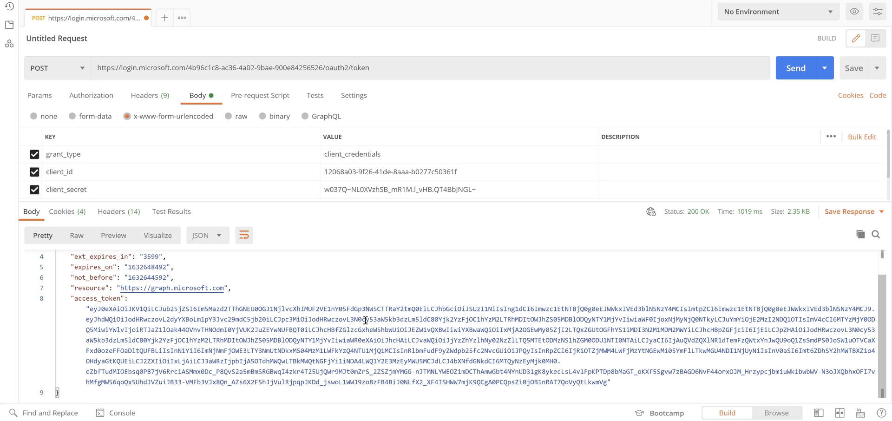